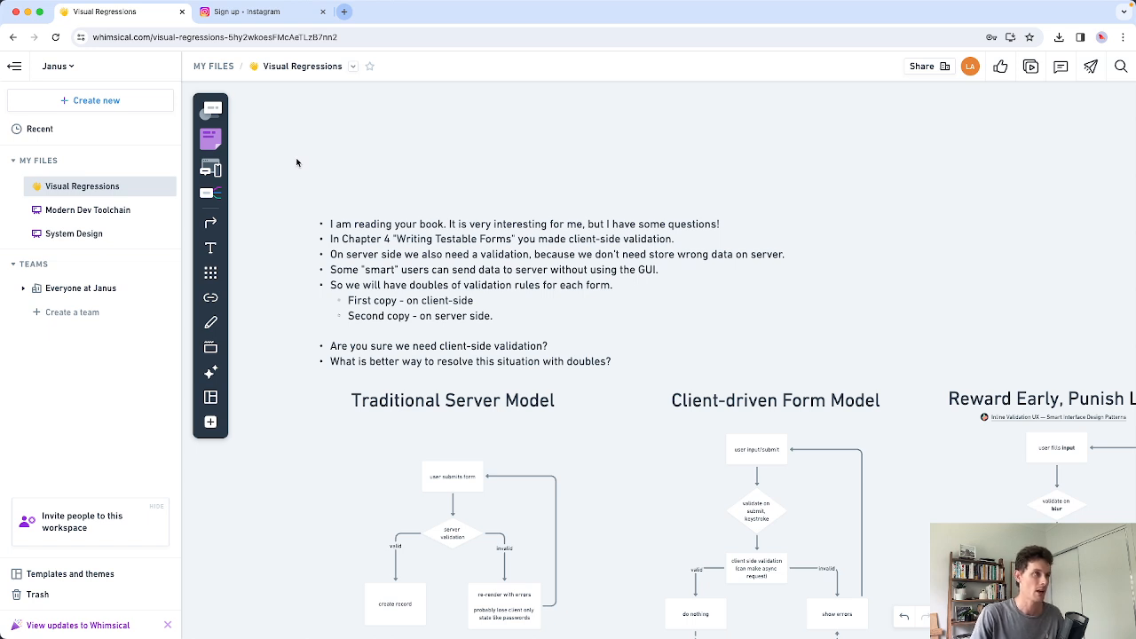
{"action": "mouse_move", "coordinate": [304, 176]}
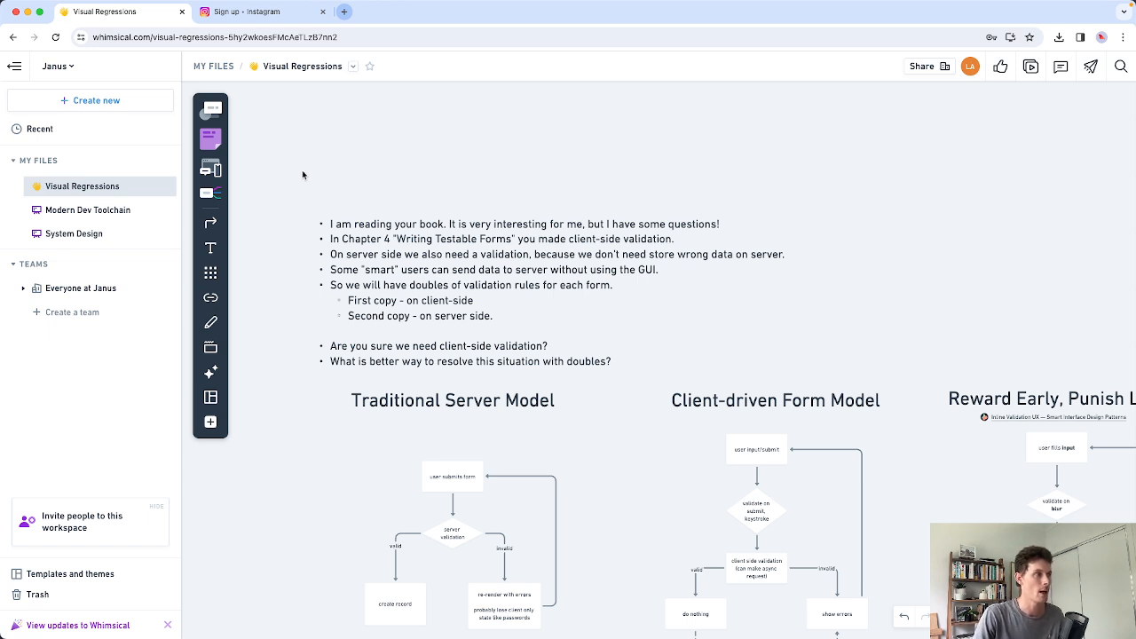
{"action": "mouse_move", "coordinate": [300, 192]}
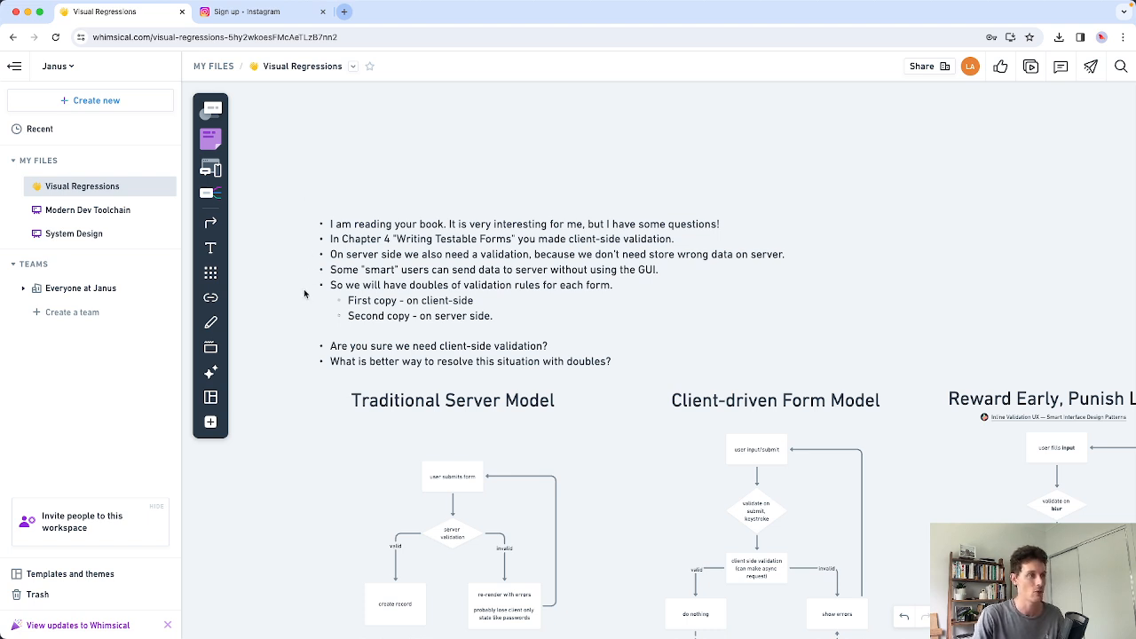
Step: Highlight the reader's questions note: doubled validation rules and the second copy on the server side
{"action": "left_click", "coordinate": [433, 267]}
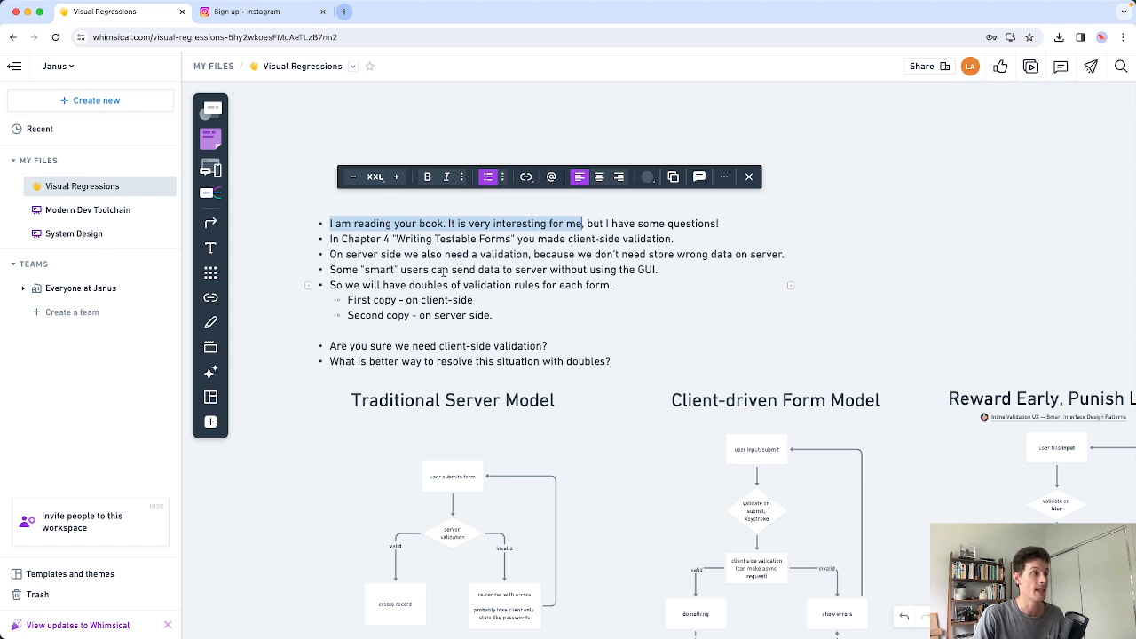
{"action": "left_click", "coordinate": [333, 255]}
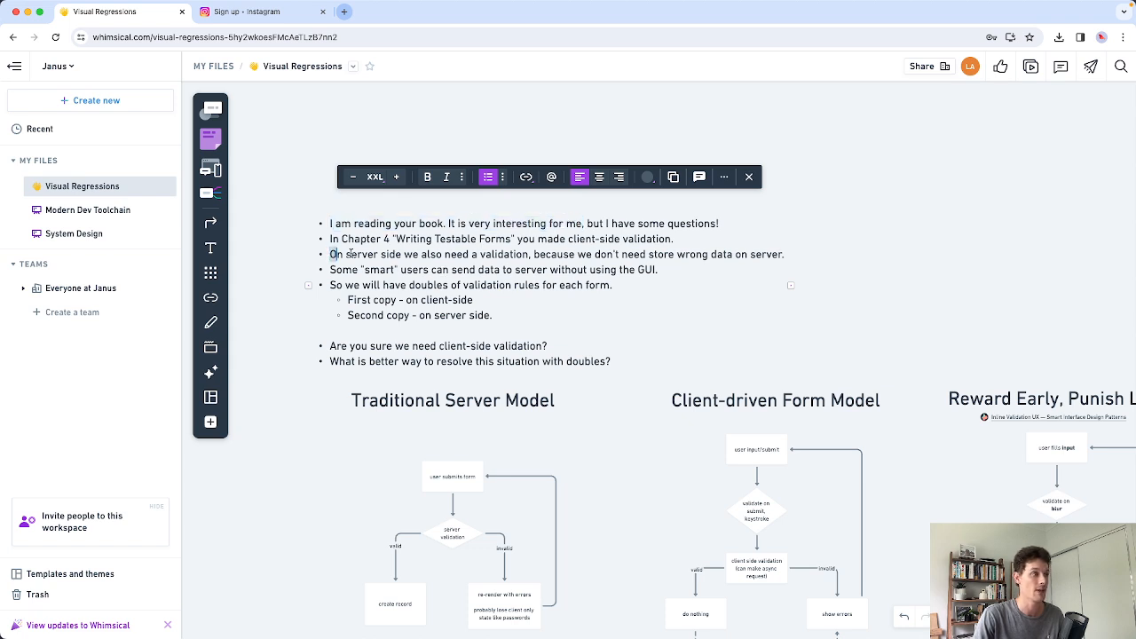
{"action": "left_click_drag", "start_coordinate": [334, 254], "coordinate": [533, 254]}
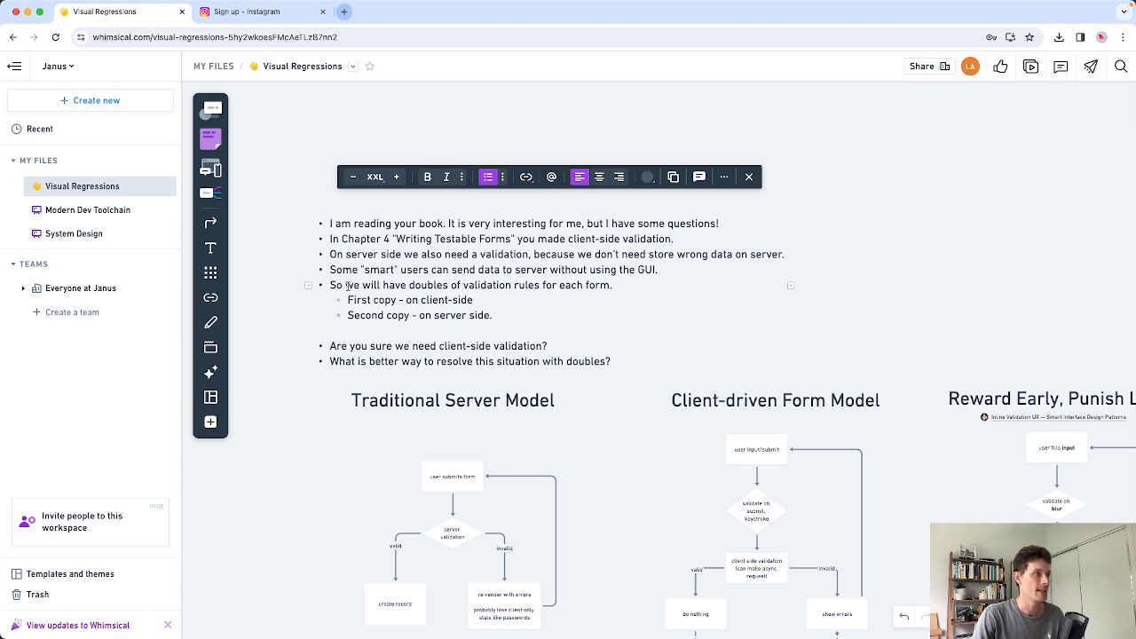
{"action": "triple_click", "coordinate": [470, 284]}
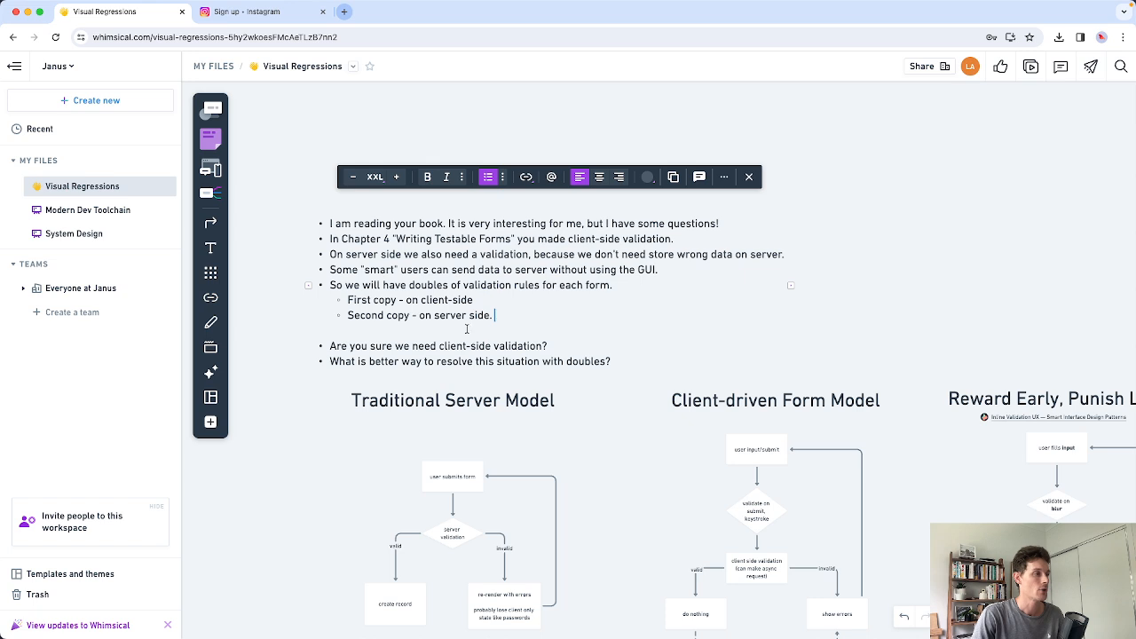
{"action": "triple_click", "coordinate": [439, 344]}
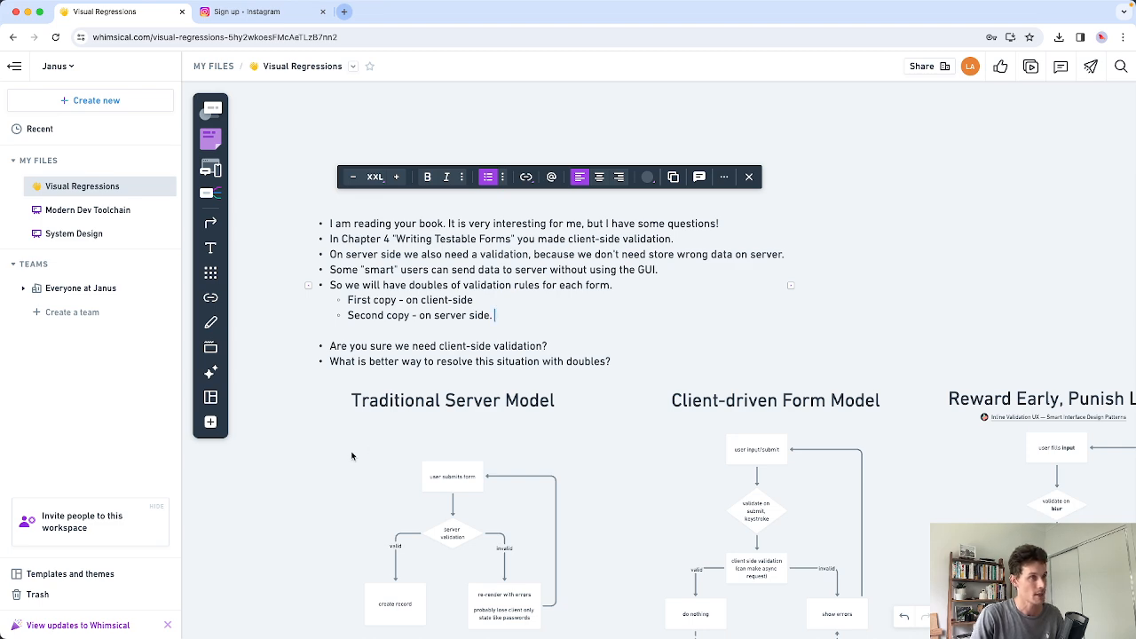
{"action": "scroll", "scroll_direction": "down", "scroll_amount": 3}
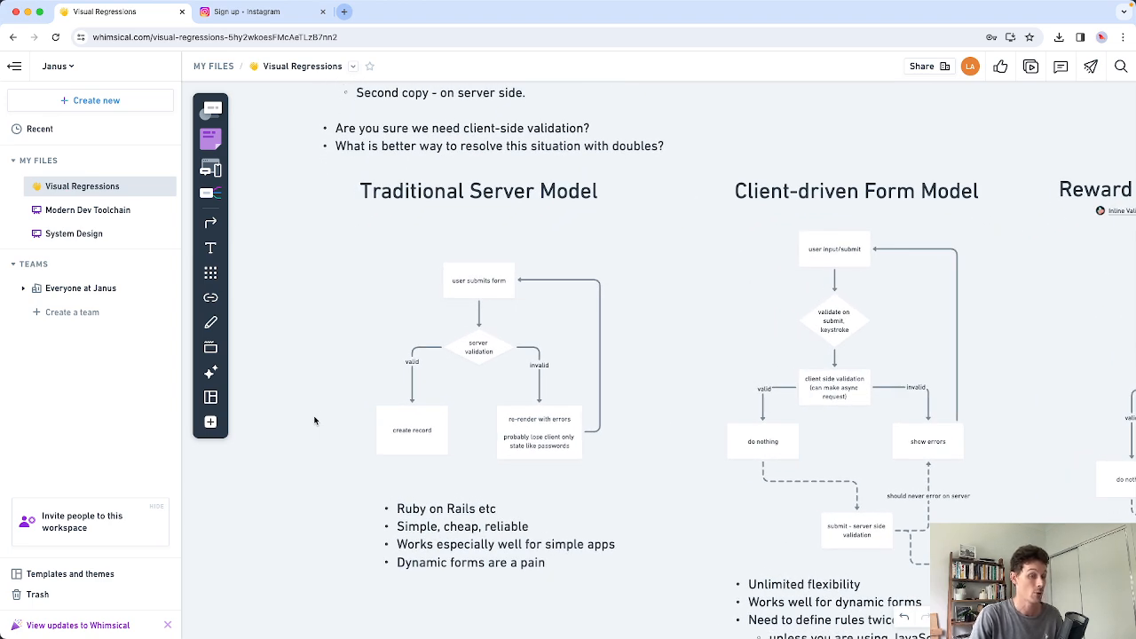
{"action": "mouse_move", "coordinate": [323, 419]}
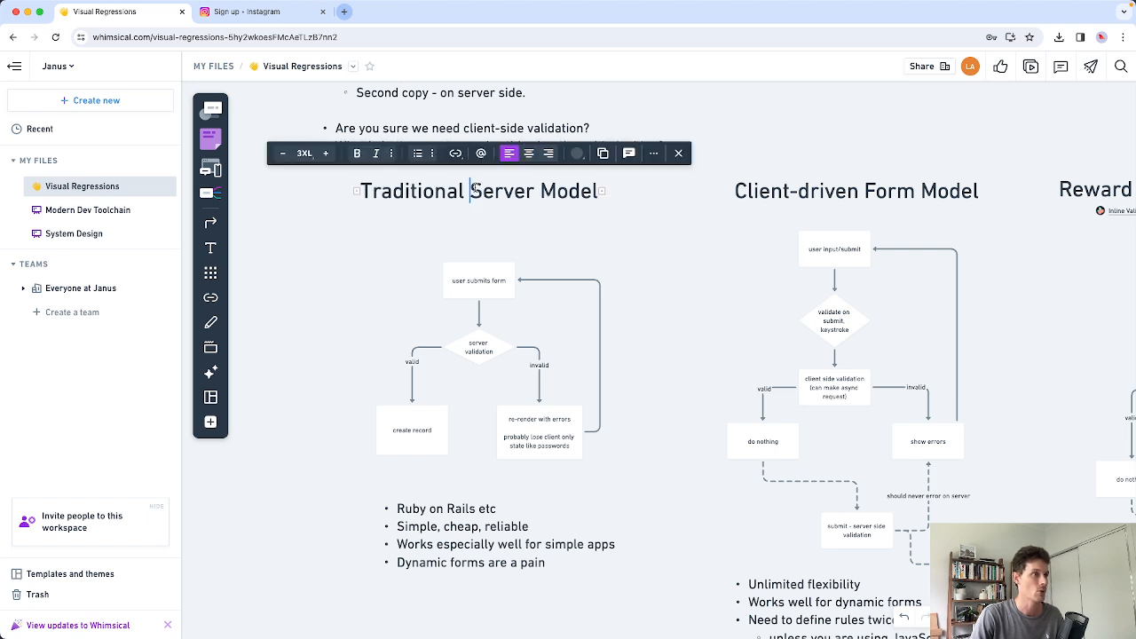
Step: Walk through the Traditional Server Model: submit, create record, re-render with errors, simple/cheap/reliable
{"action": "triple_click", "coordinate": [479, 192]}
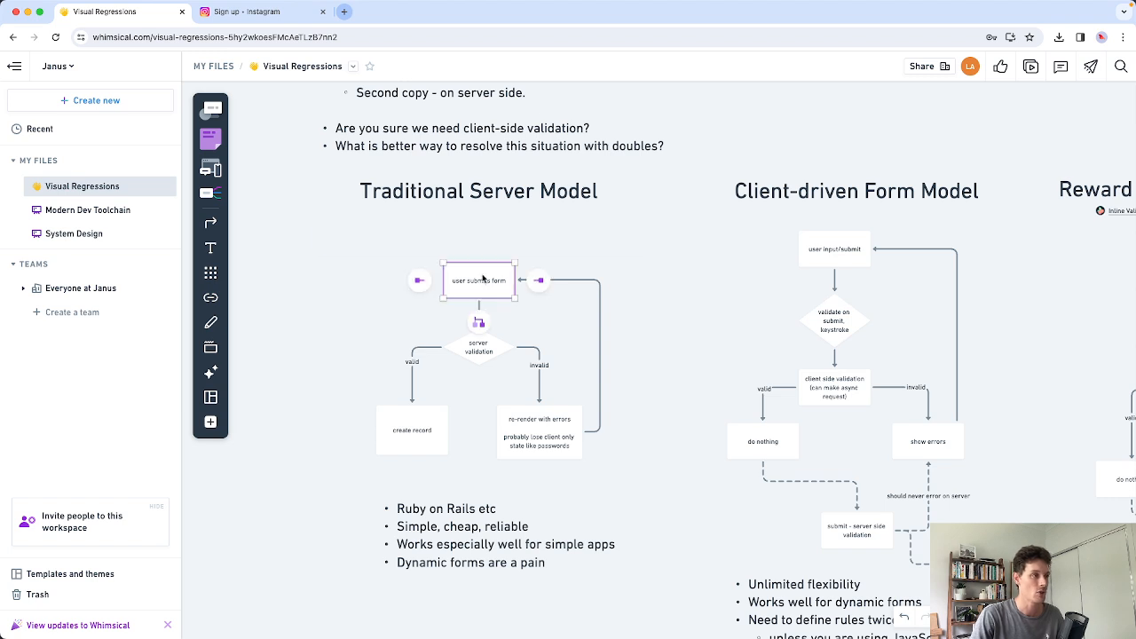
{"action": "left_click", "coordinate": [479, 281]}
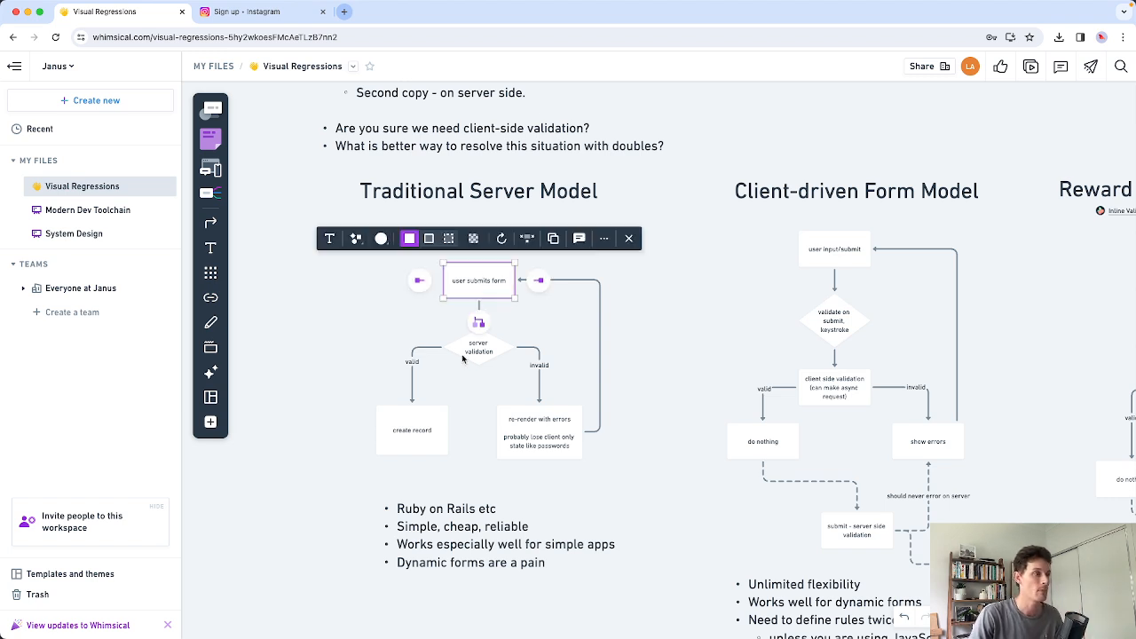
{"action": "left_click", "coordinate": [412, 429]}
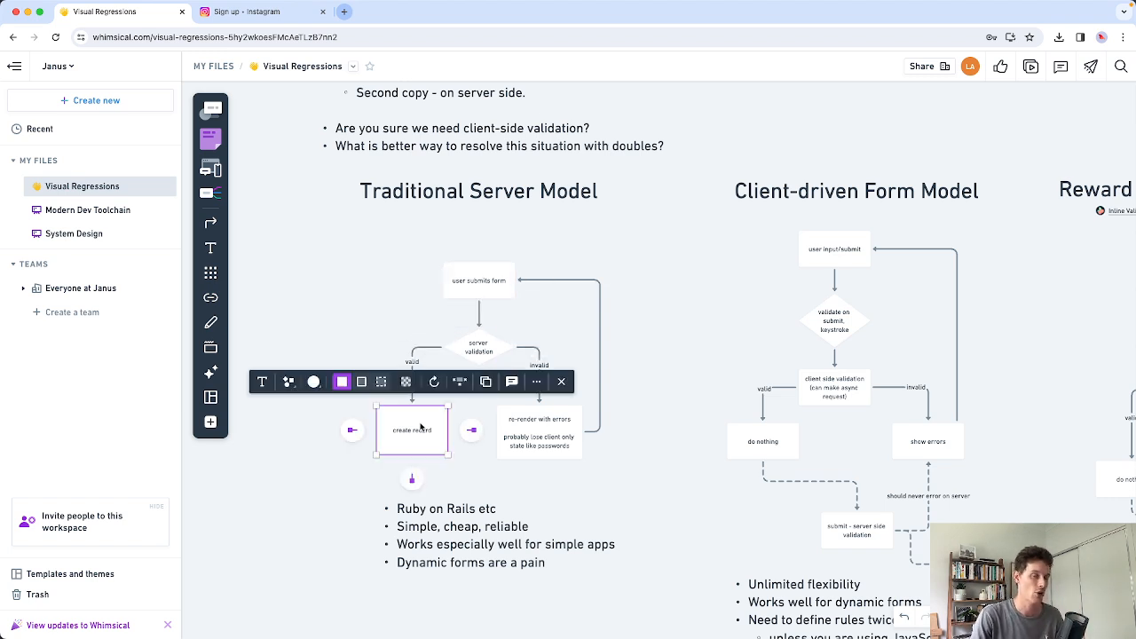
{"action": "left_click", "coordinate": [540, 434]}
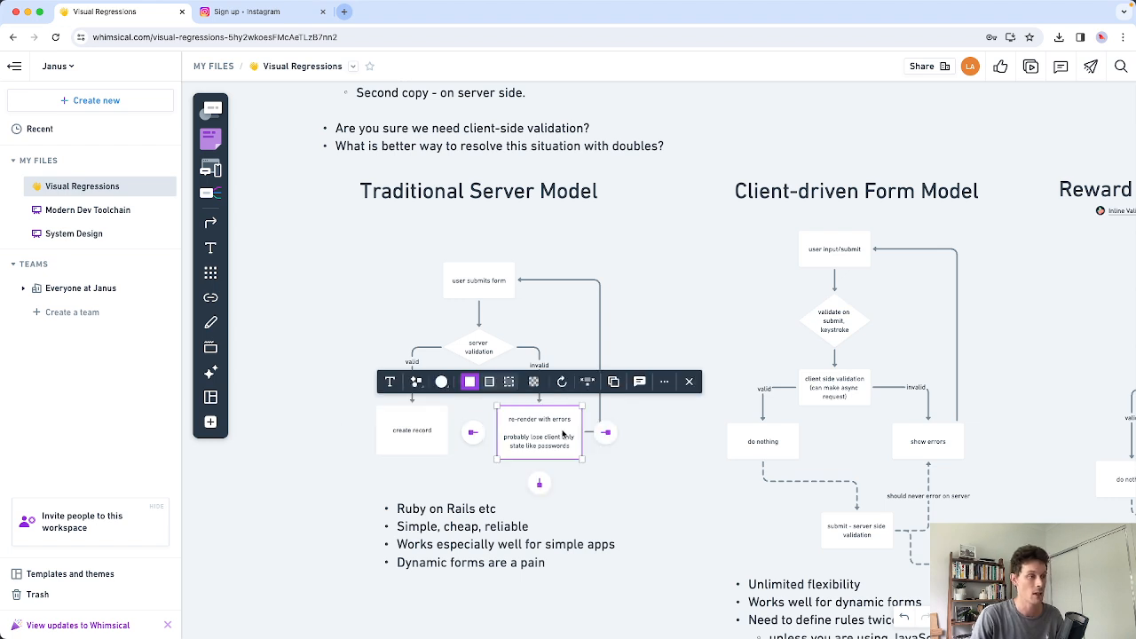
{"action": "left_click", "coordinate": [353, 340]}
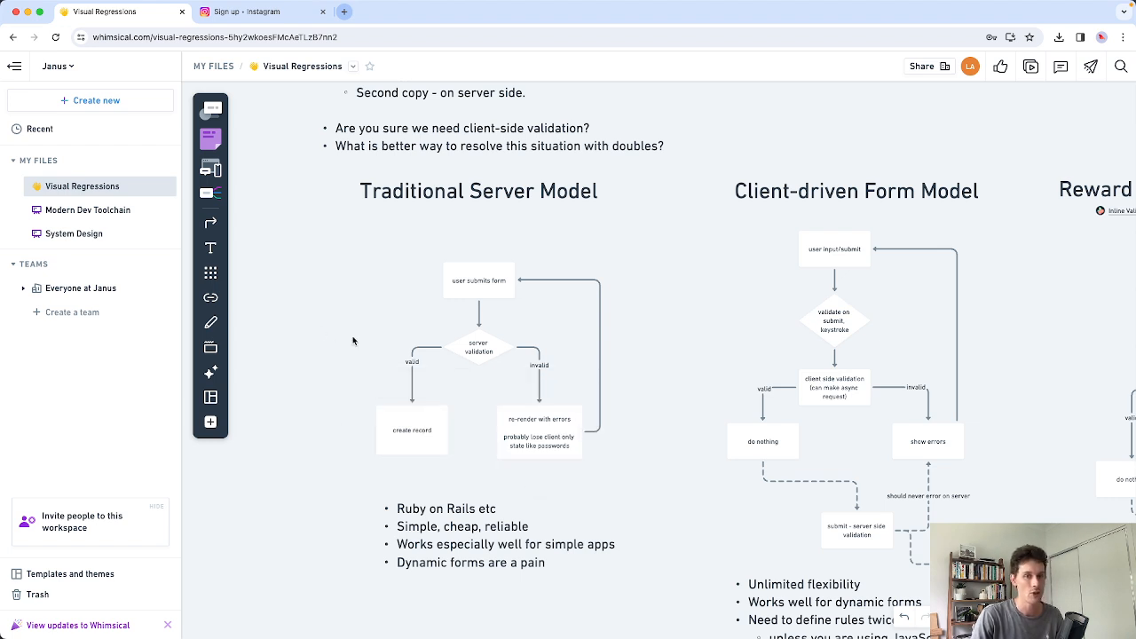
{"action": "left_click", "coordinate": [540, 433]}
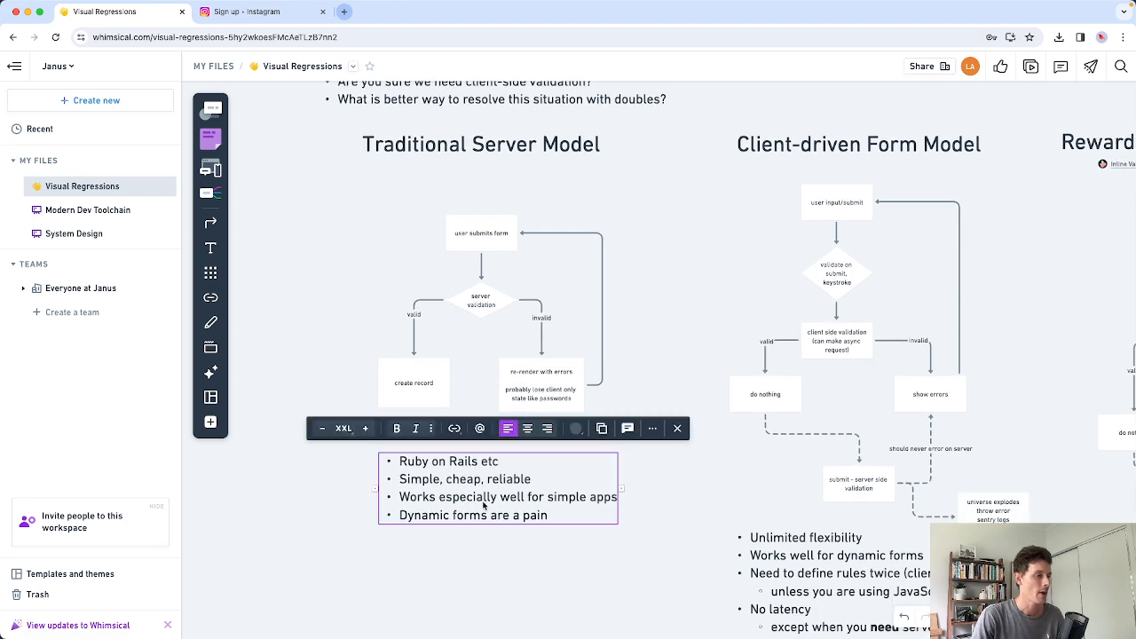
{"action": "mouse_move", "coordinate": [328, 478]}
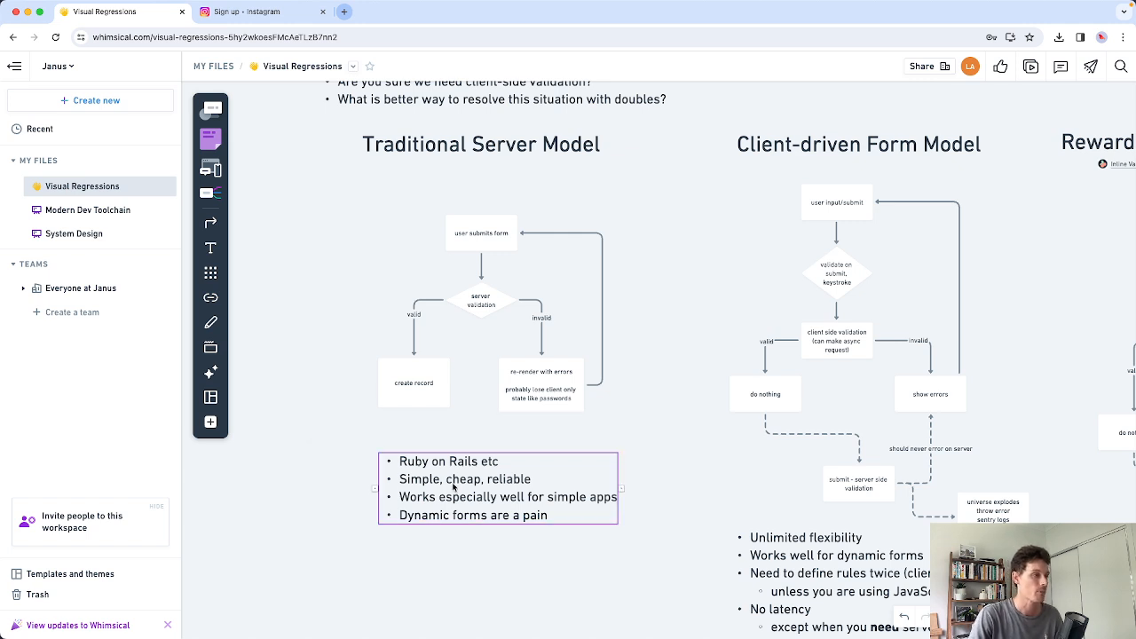
{"action": "triple_click", "coordinate": [465, 480]}
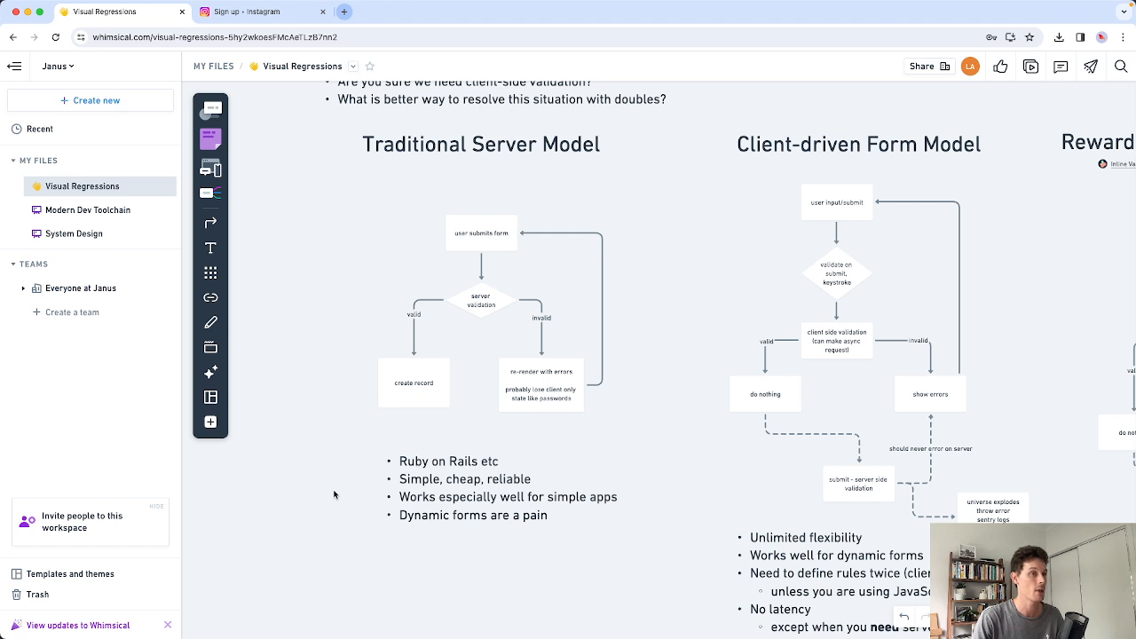
{"action": "mouse_move", "coordinate": [444, 483]}
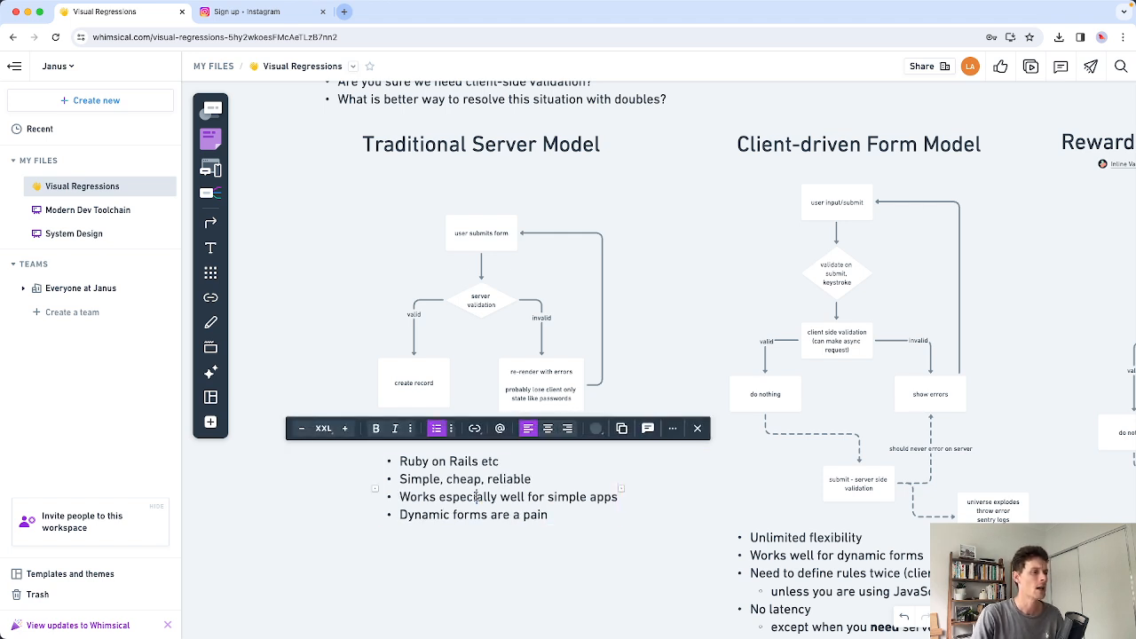
{"action": "triple_click", "coordinate": [508, 497]}
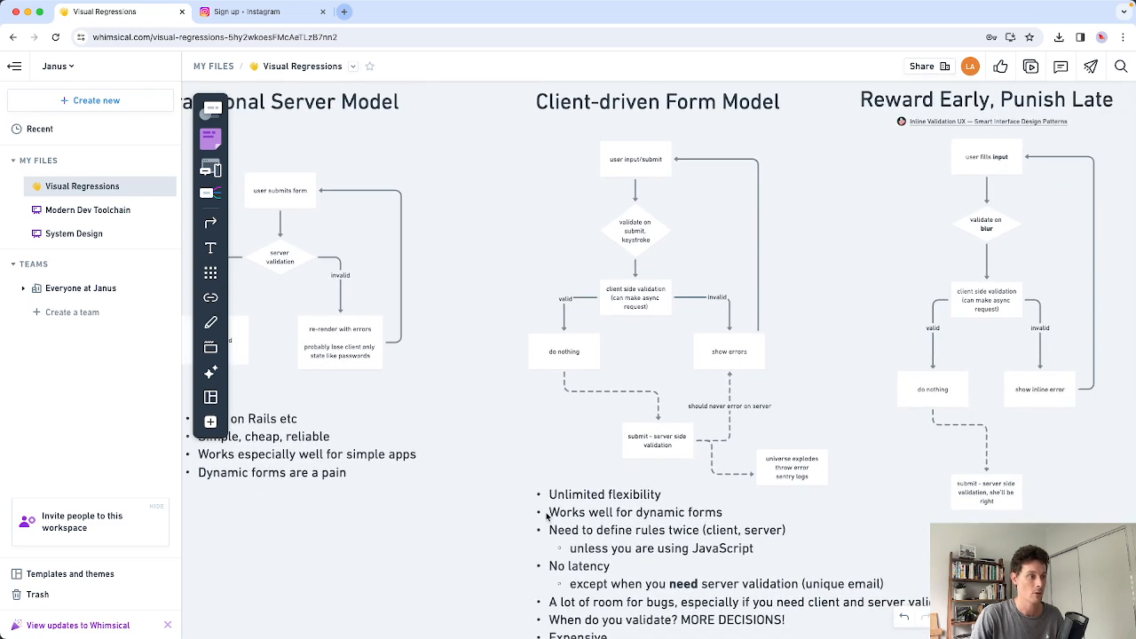
{"action": "mouse_move", "coordinate": [598, 217]}
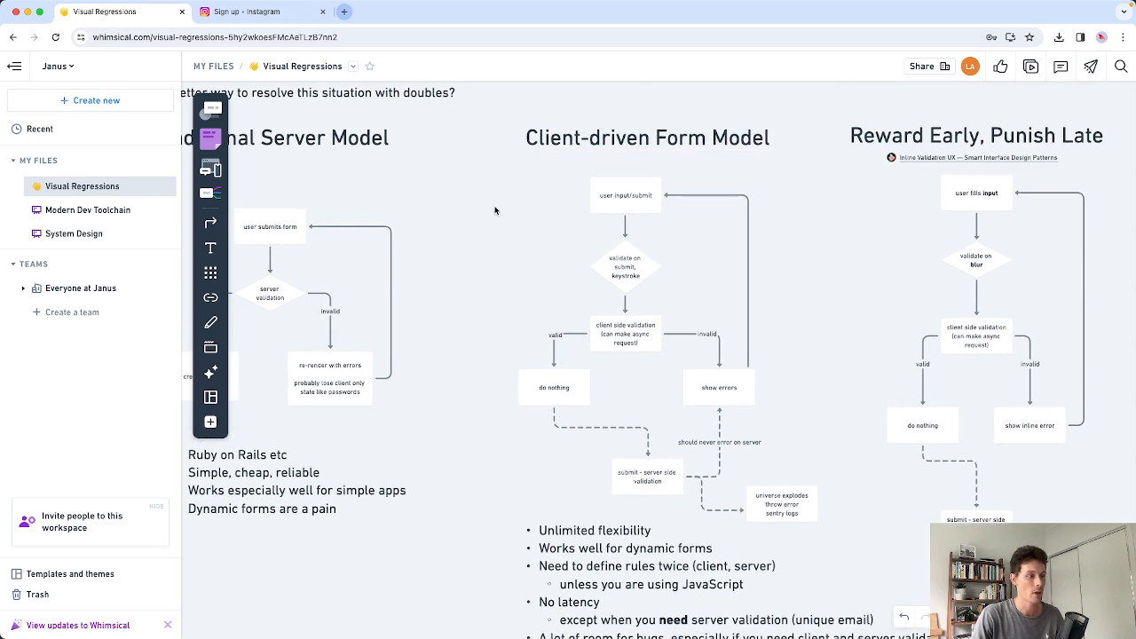
{"action": "mouse_move", "coordinate": [664, 192]}
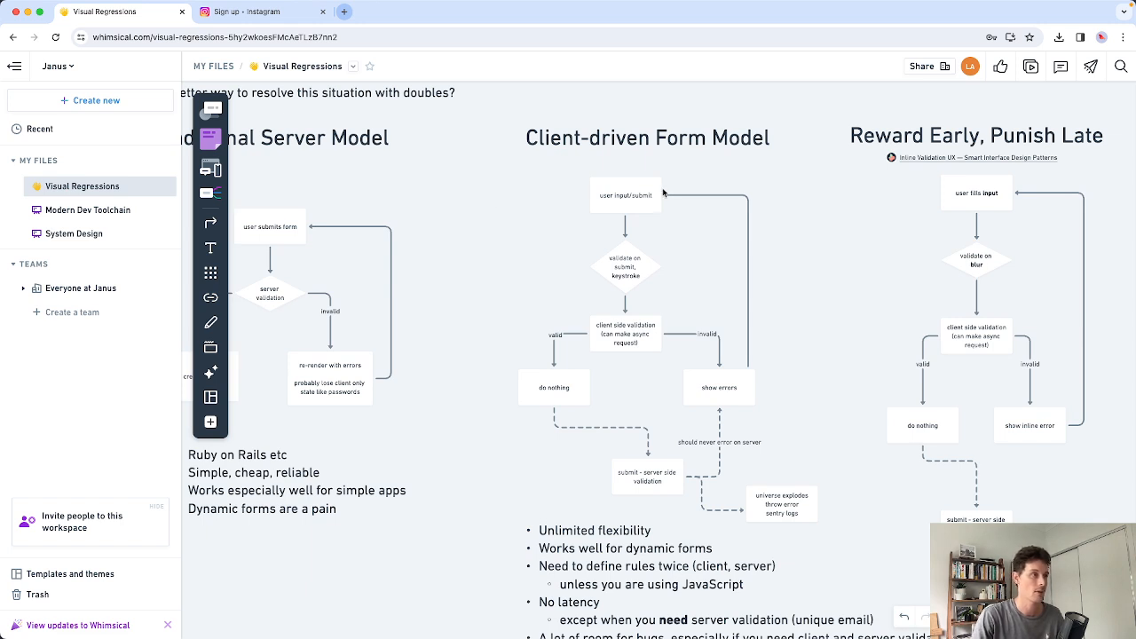
Step: Walk through the client-side validation flow: validate on submit, do nothing, show errors, universe explodes
{"action": "left_click", "coordinate": [625, 193]}
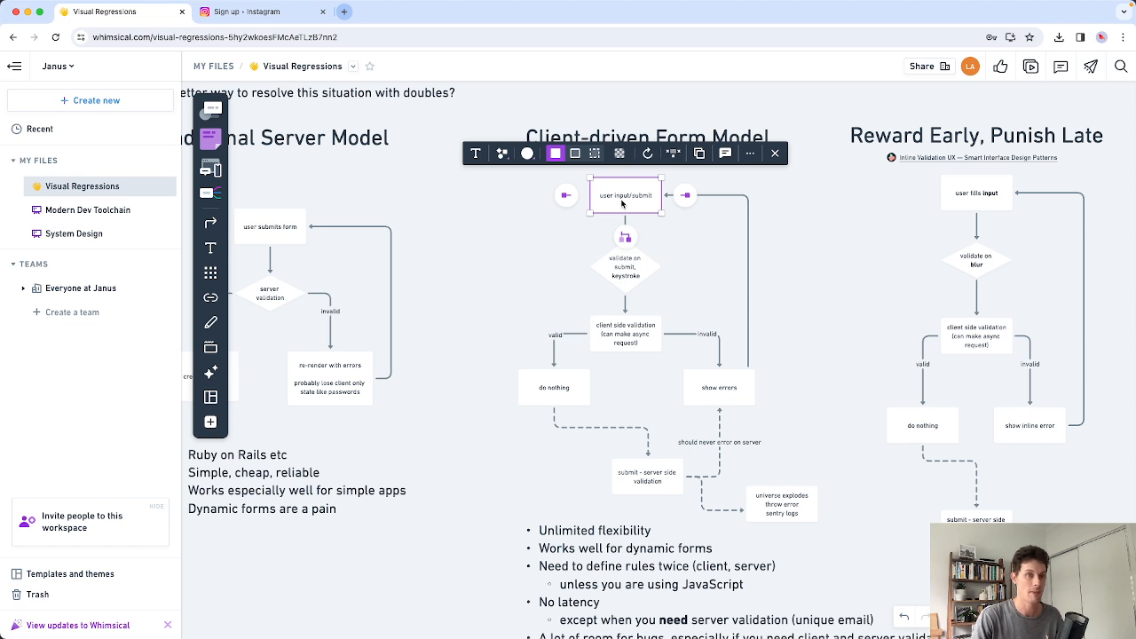
{"action": "mouse_move", "coordinate": [636, 202]}
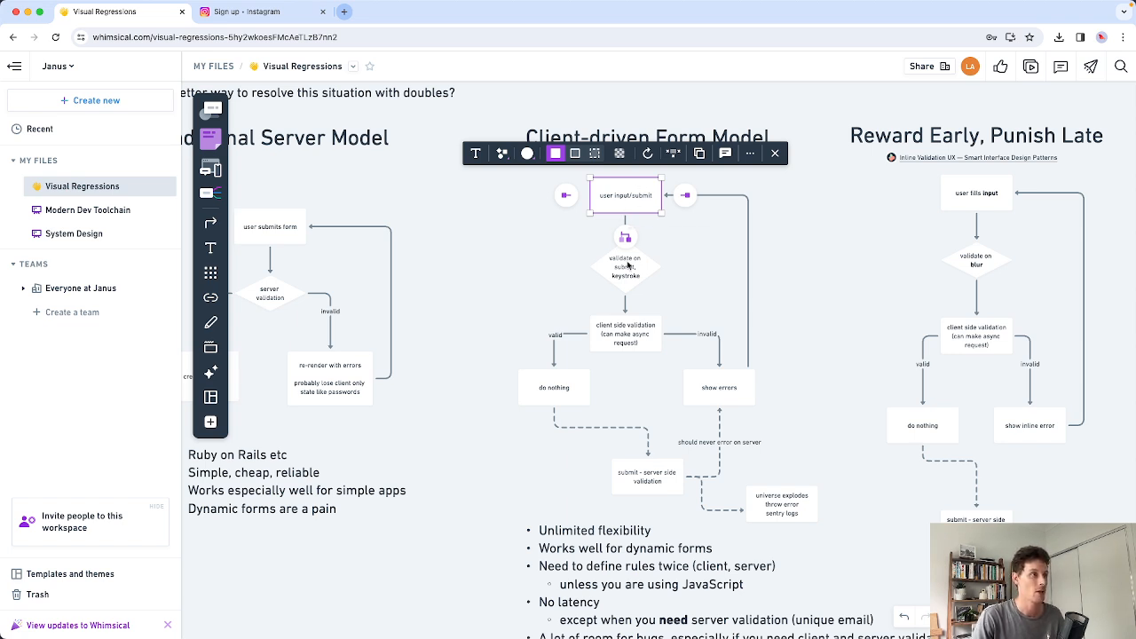
{"action": "double_click", "coordinate": [625, 266]}
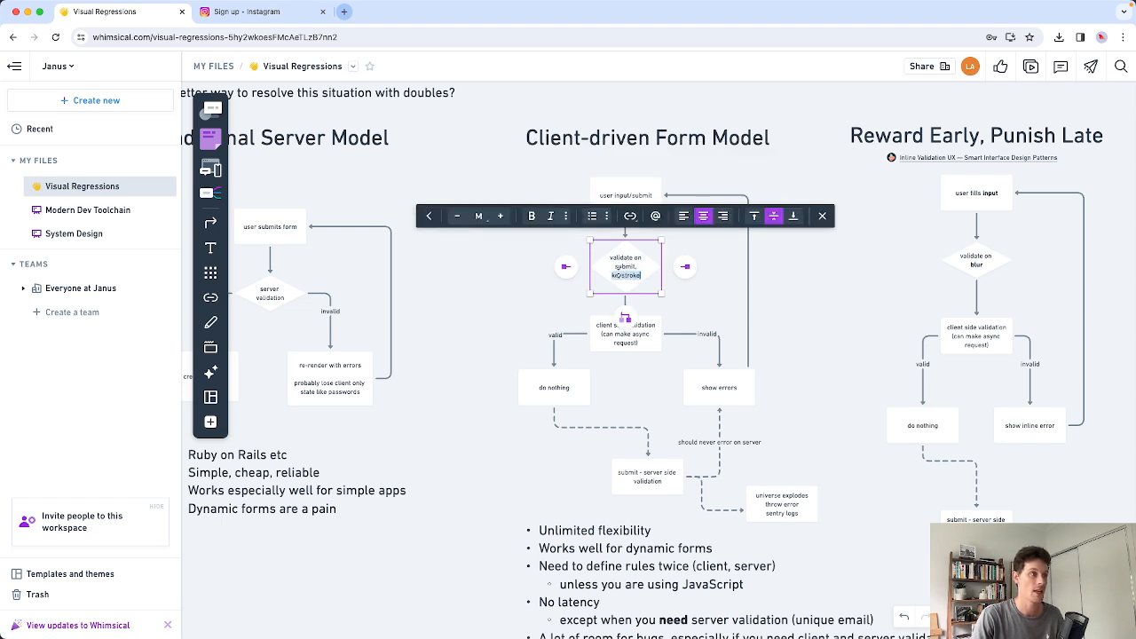
{"action": "left_click", "coordinate": [636, 337]}
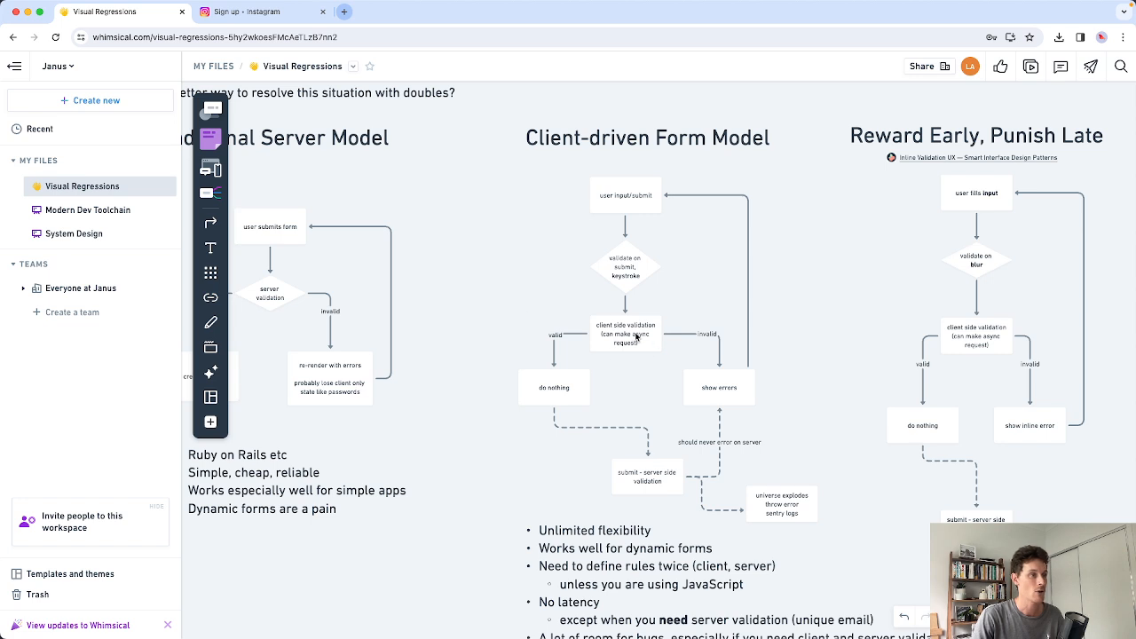
{"action": "mouse_move", "coordinate": [615, 332]}
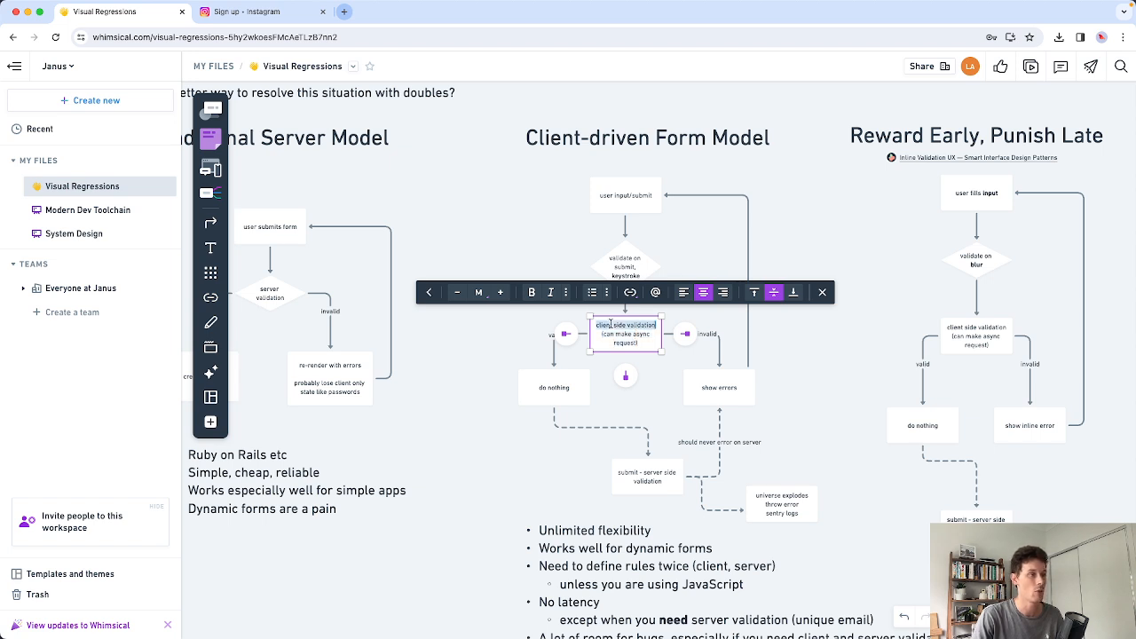
{"action": "left_click", "coordinate": [469, 252]}
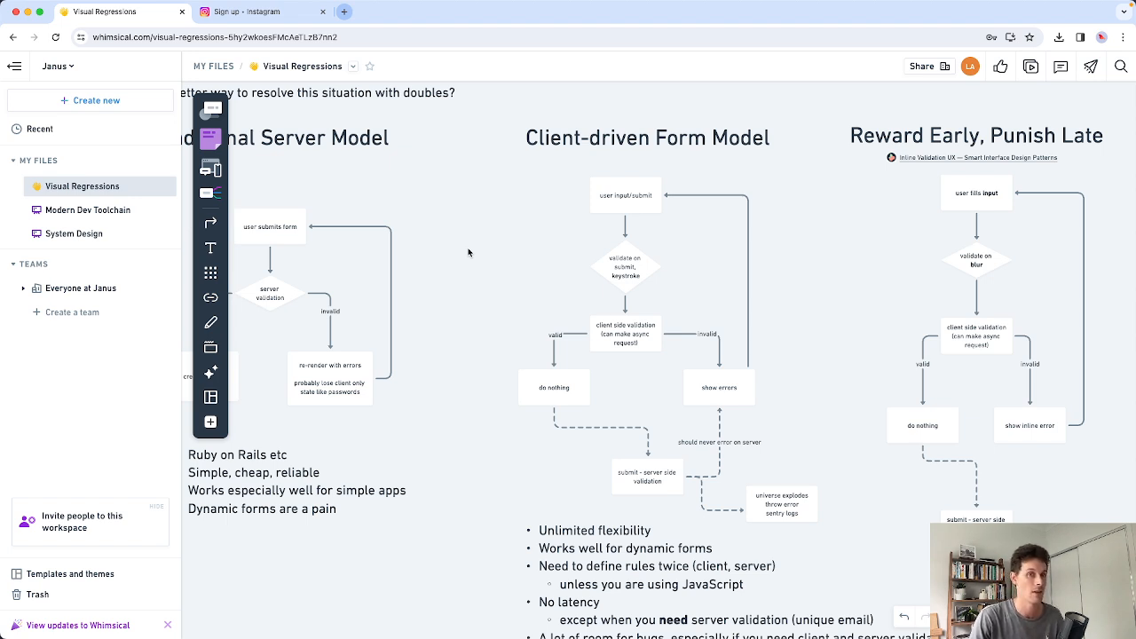
{"action": "left_click", "coordinate": [554, 387]}
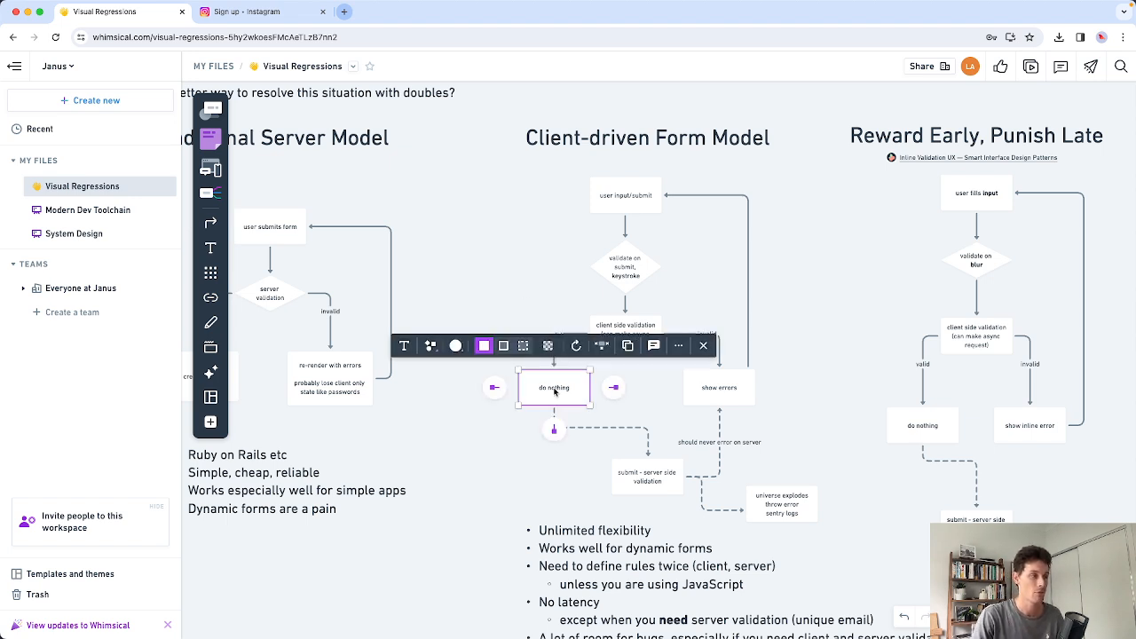
{"action": "left_click", "coordinate": [719, 387]}
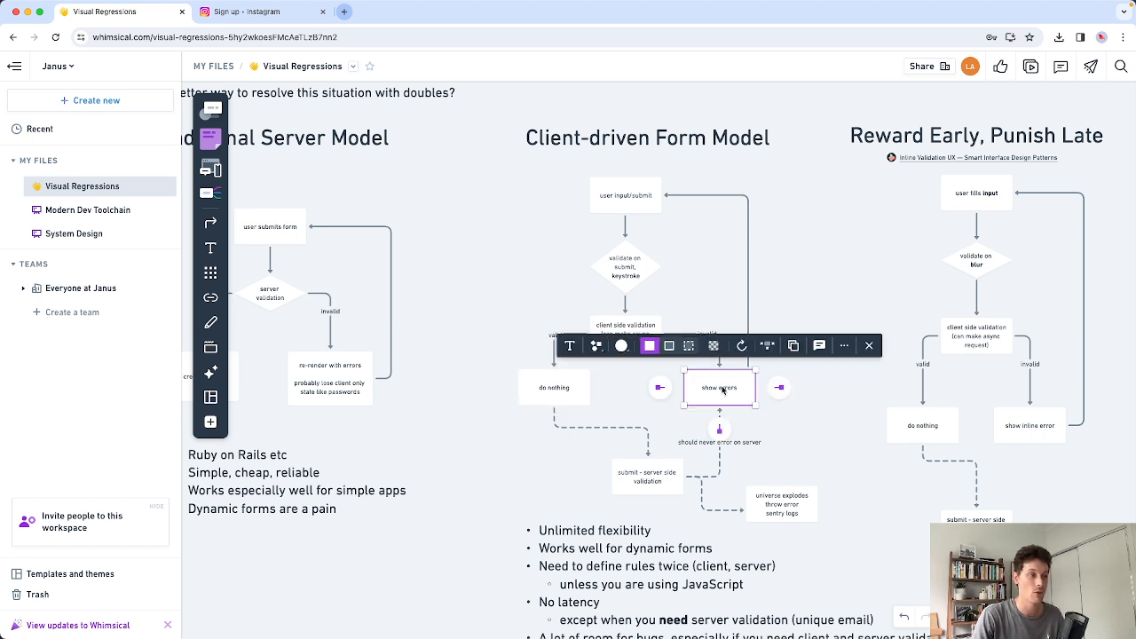
{"action": "left_click", "coordinate": [504, 438]}
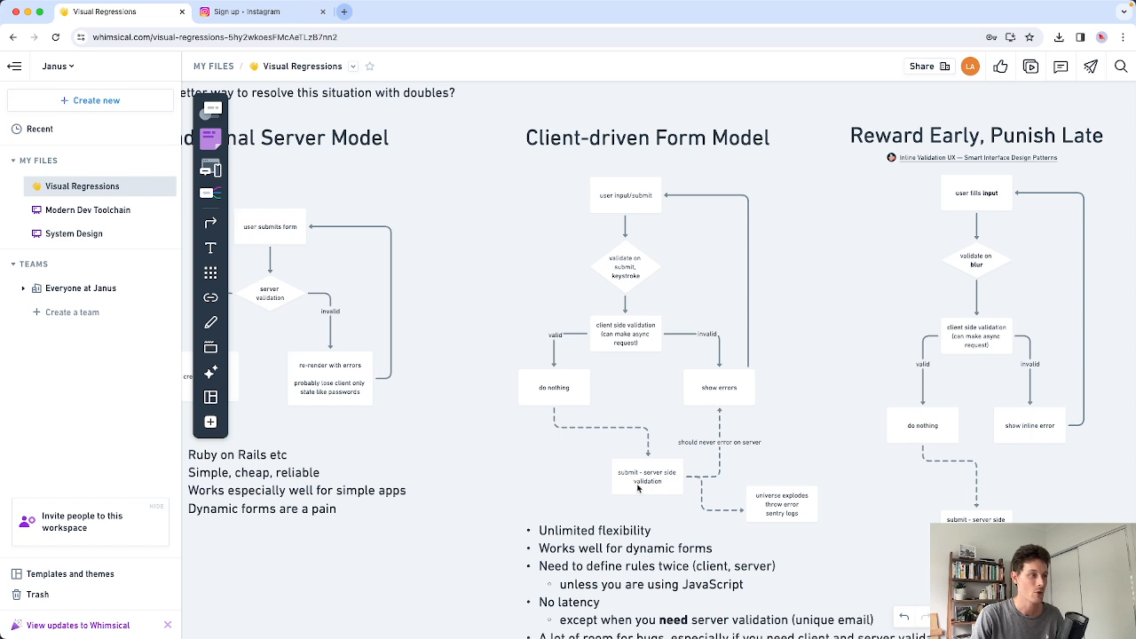
{"action": "left_click", "coordinate": [781, 505]}
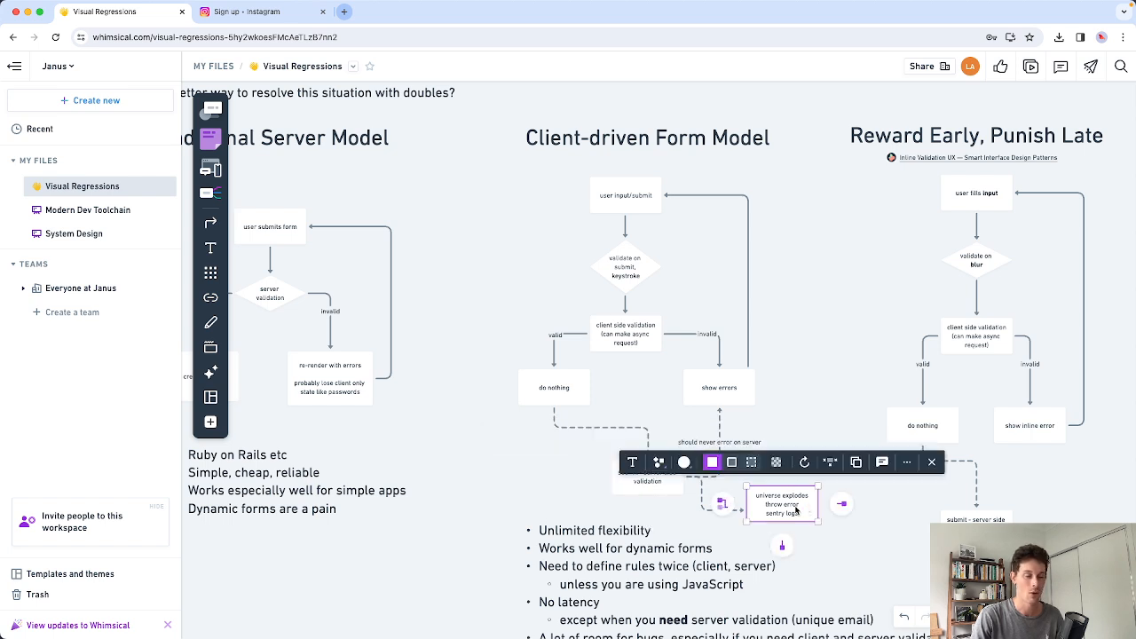
{"action": "mouse_move", "coordinate": [485, 483]}
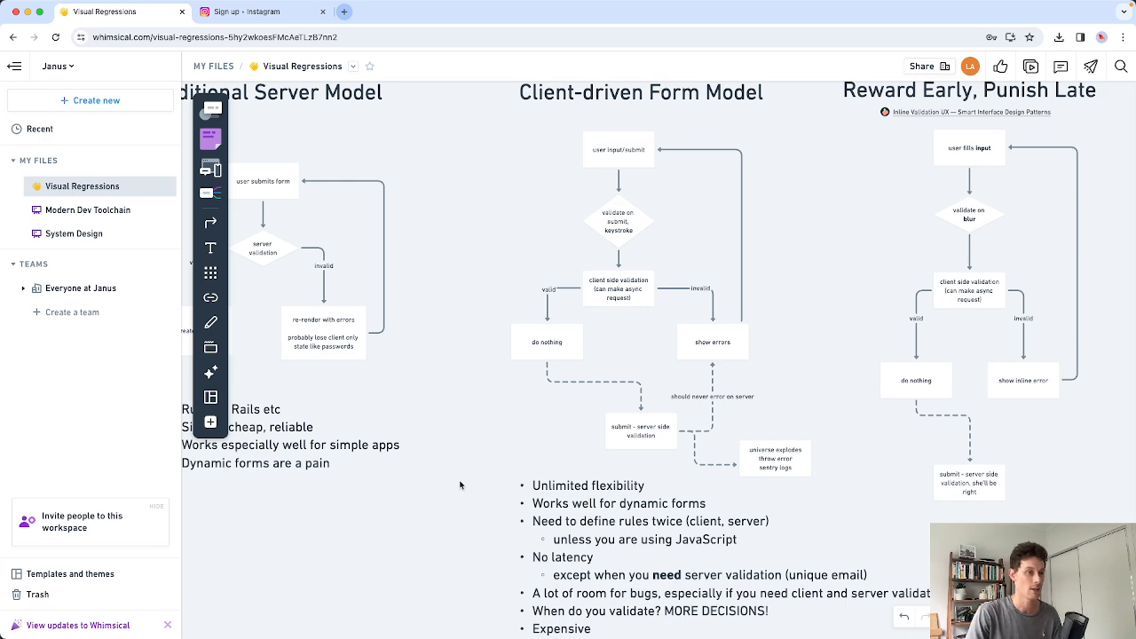
{"action": "mouse_move", "coordinate": [624, 507]}
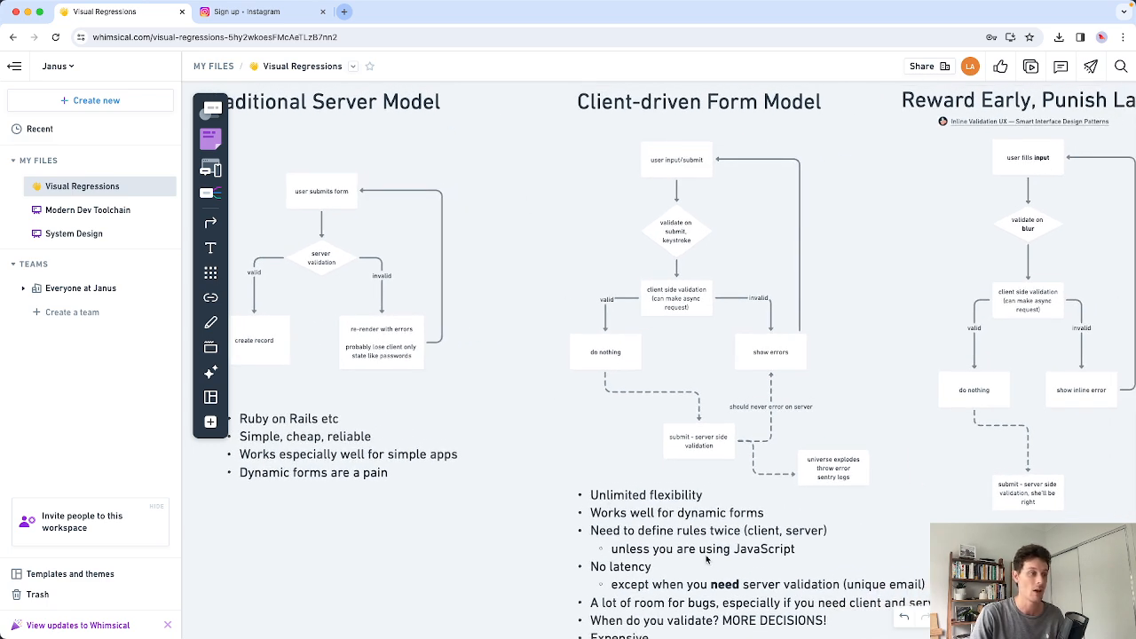
Step: Review the next model's 'do nothing' box and highlight its bullet-list notes
{"action": "left_click", "coordinate": [677, 160]}
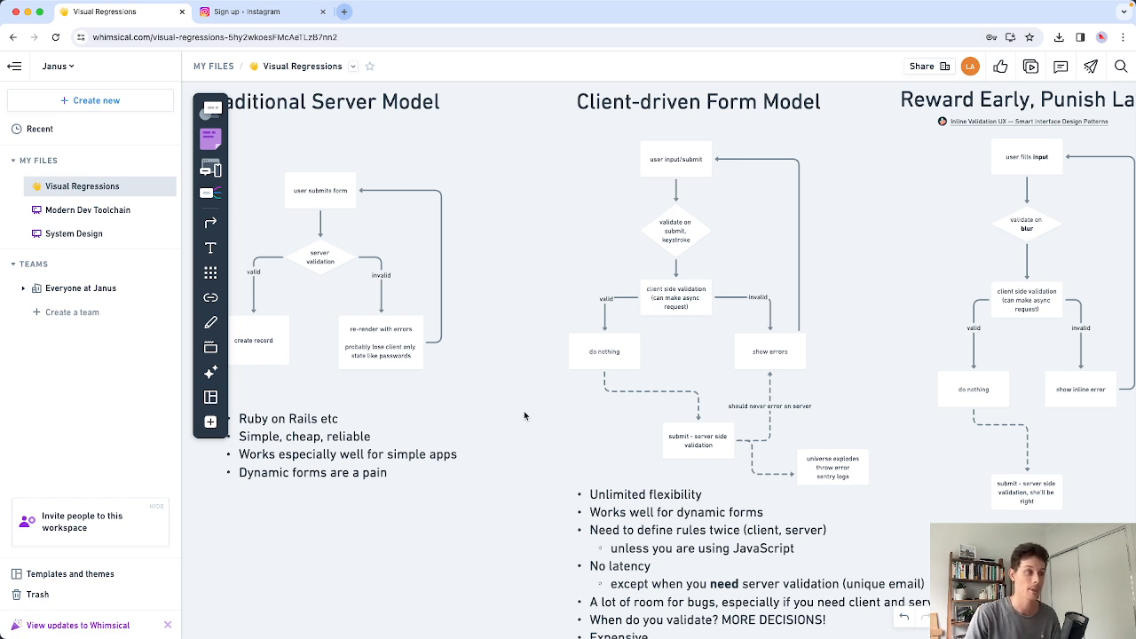
{"action": "mouse_move", "coordinate": [604, 364]}
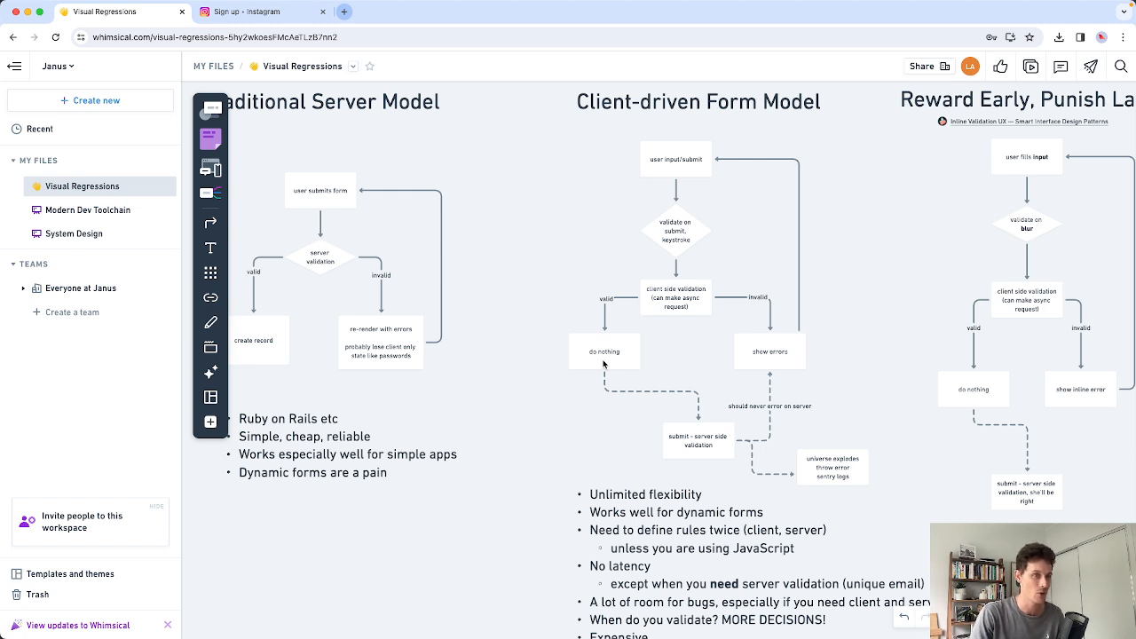
{"action": "left_click", "coordinate": [604, 352]}
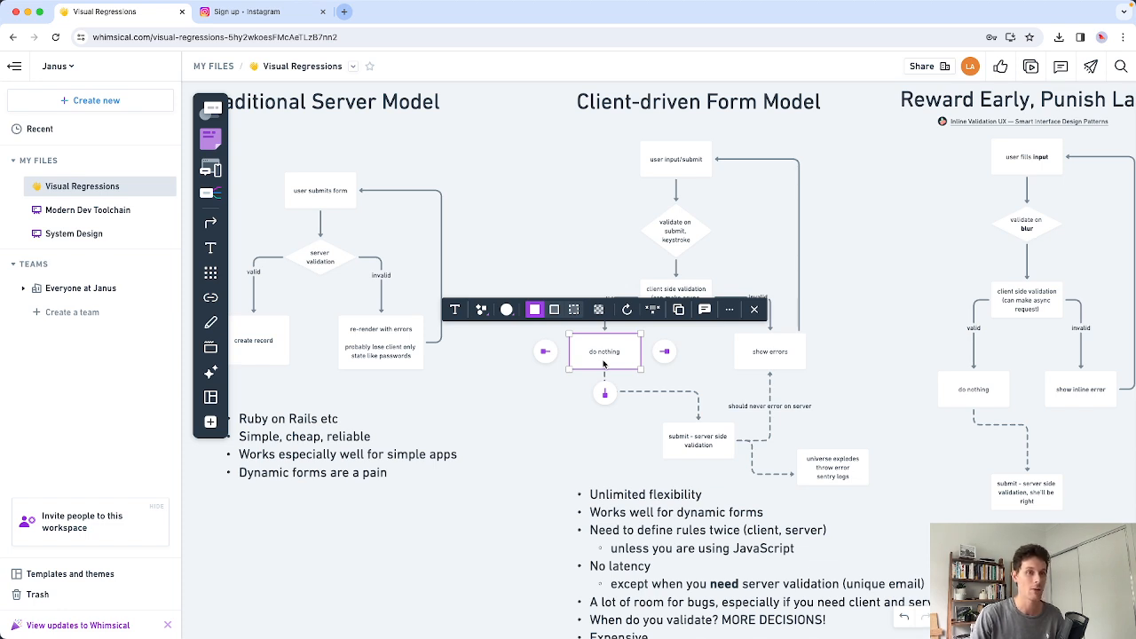
{"action": "mouse_move", "coordinate": [537, 414]}
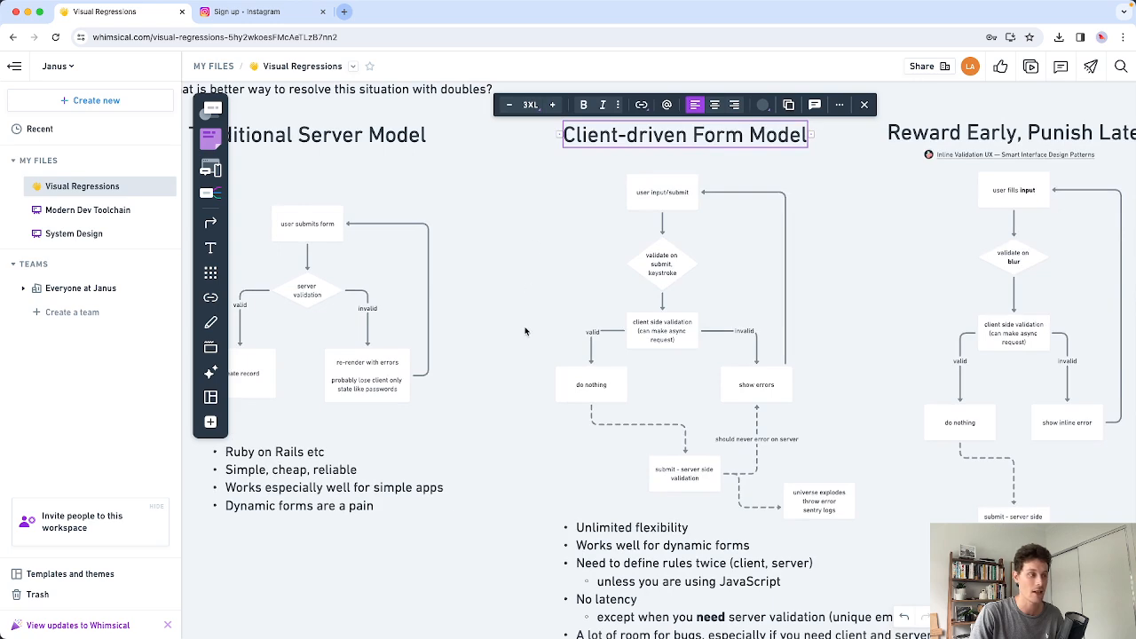
{"action": "scroll", "scroll_direction": "down", "scroll_amount": 3}
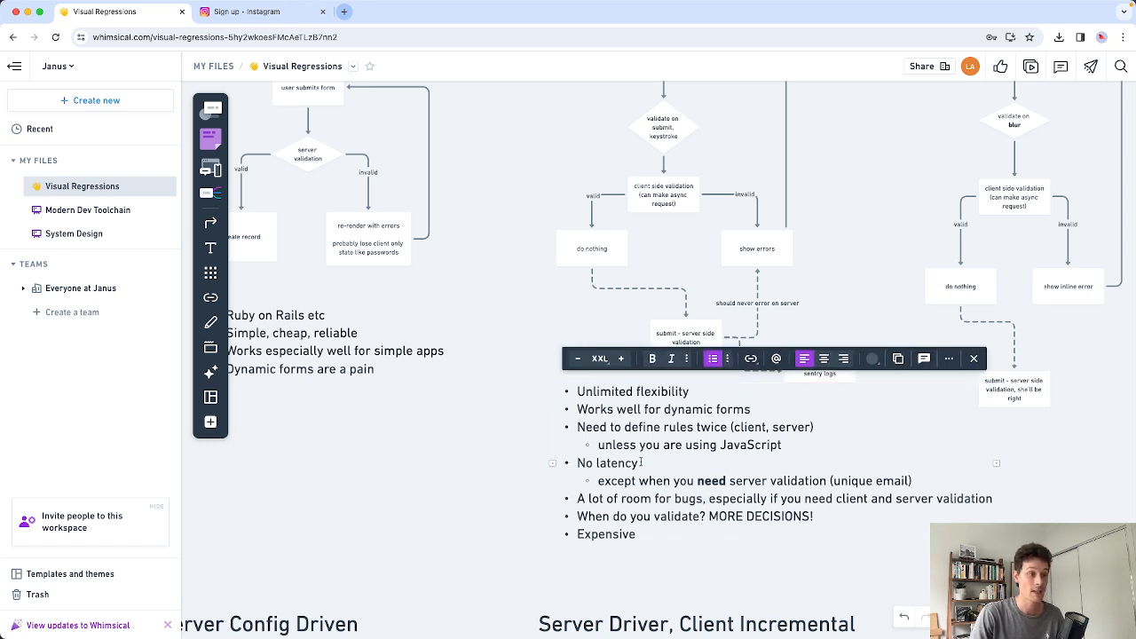
{"action": "double_click", "coordinate": [632, 427]}
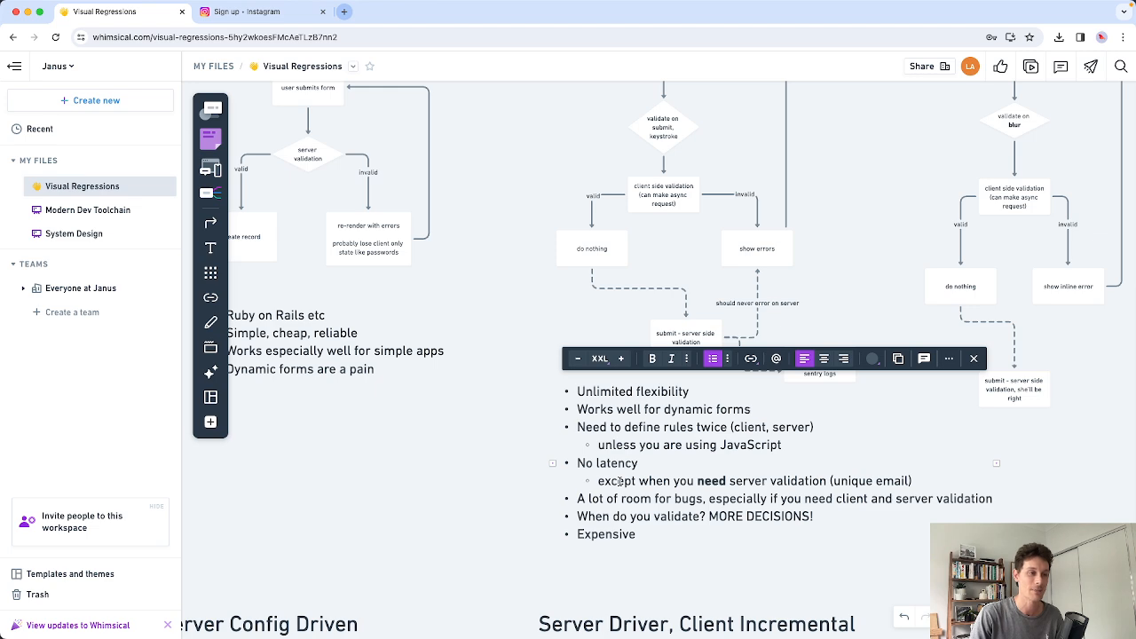
{"action": "left_click_drag", "start_coordinate": [578, 515], "coordinate": [760, 515]}
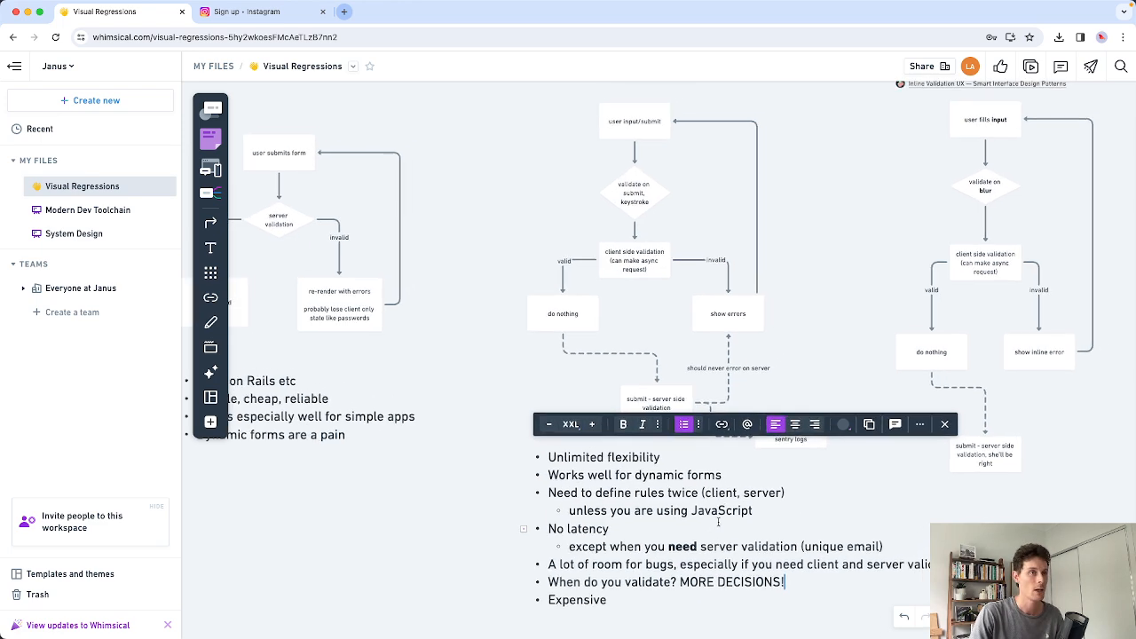
{"action": "scroll", "scroll_direction": "down", "scroll_amount": 3}
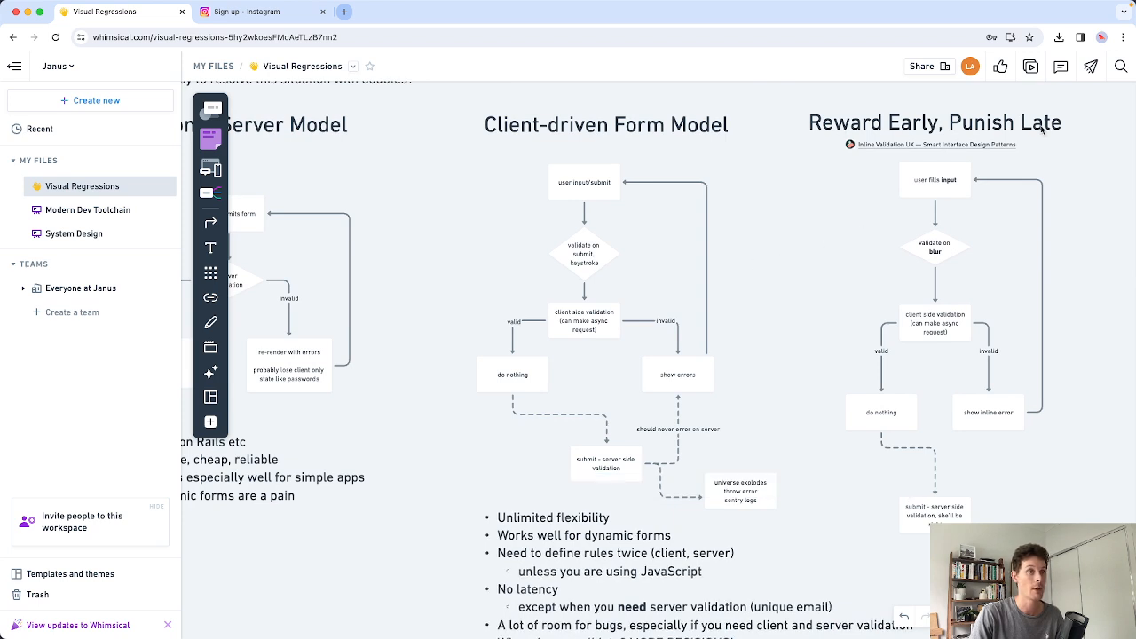
{"action": "left_click", "coordinate": [934, 245]}
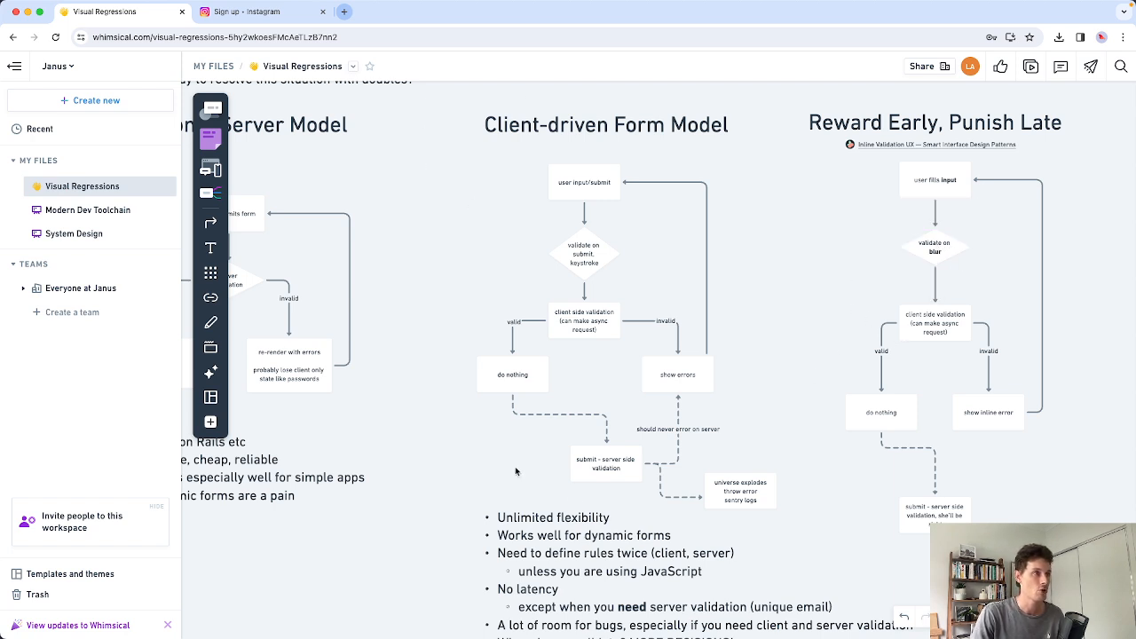
{"action": "mouse_move", "coordinate": [448, 238]}
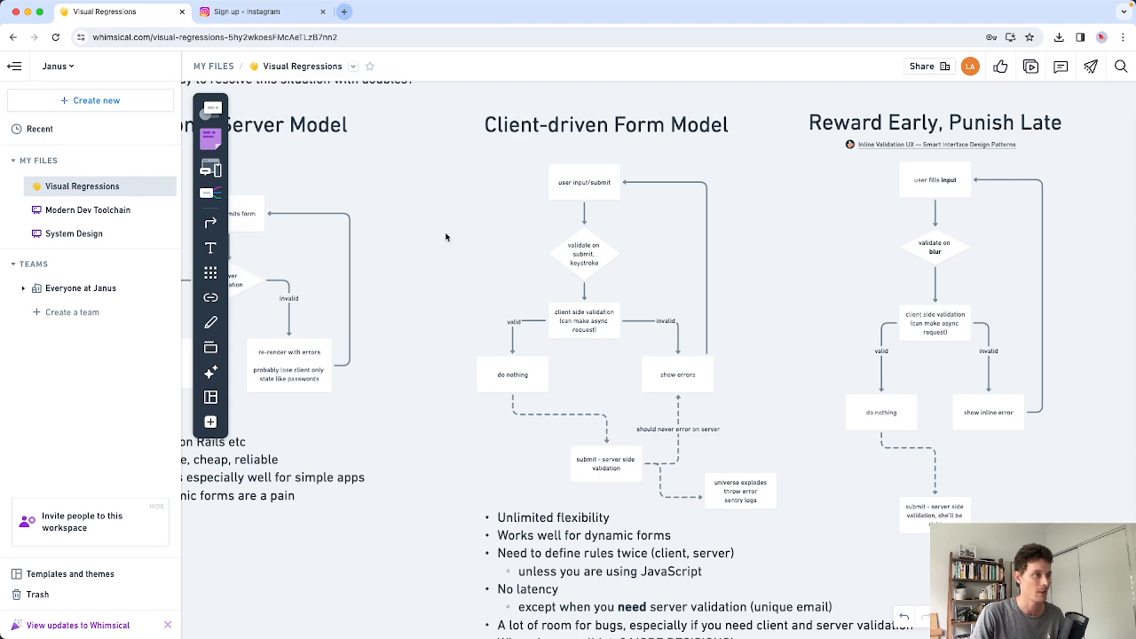
Step: Review the JSON validation-rules example shared between client and server
{"action": "scroll", "scroll_direction": "down", "scroll_amount": 3}
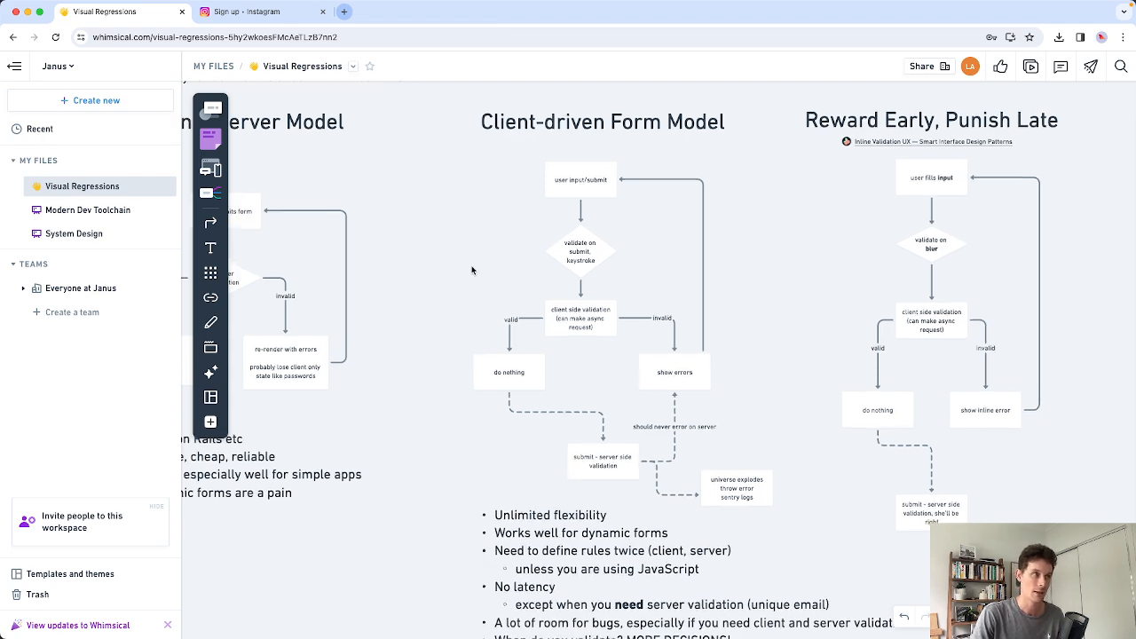
{"action": "scroll", "scroll_direction": "down", "scroll_amount": 3}
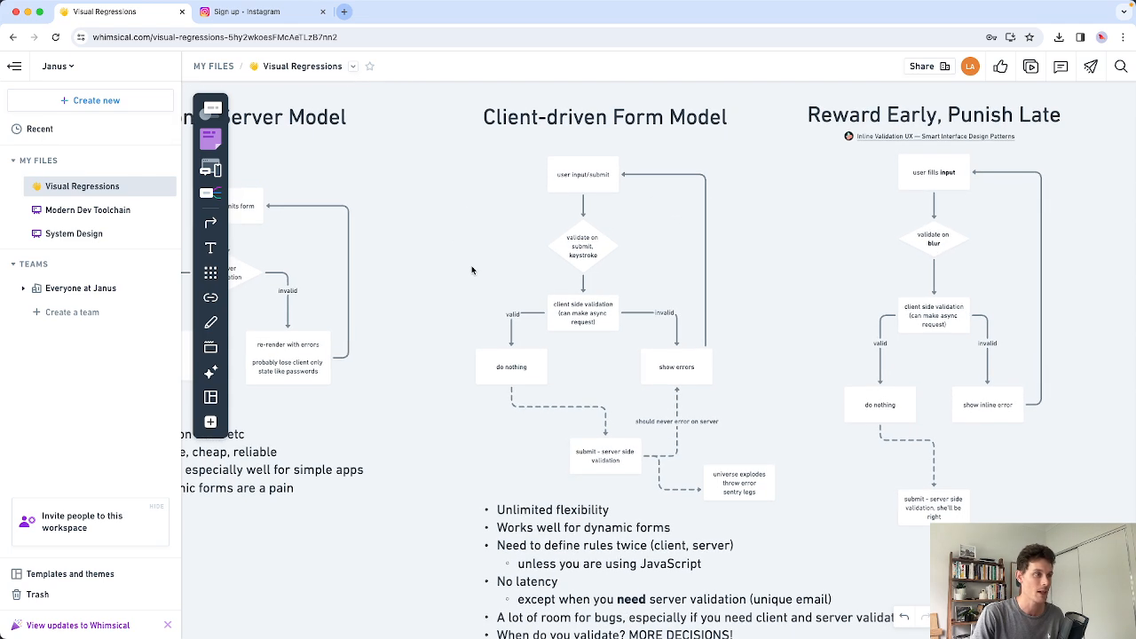
{"action": "mouse_move", "coordinate": [480, 220]}
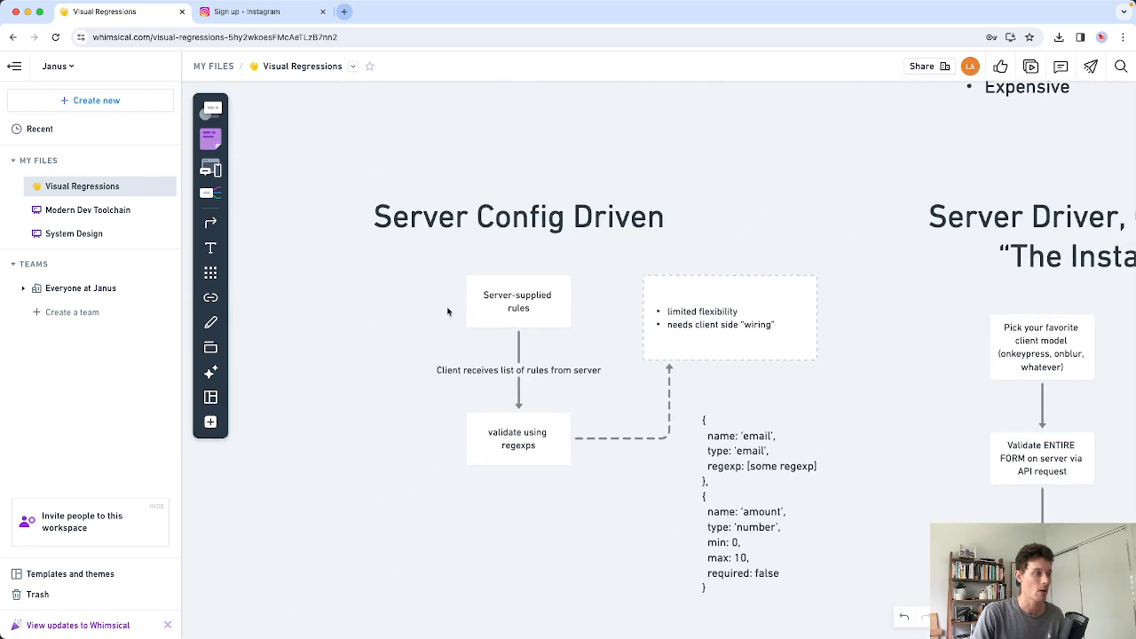
{"action": "mouse_move", "coordinate": [360, 433]}
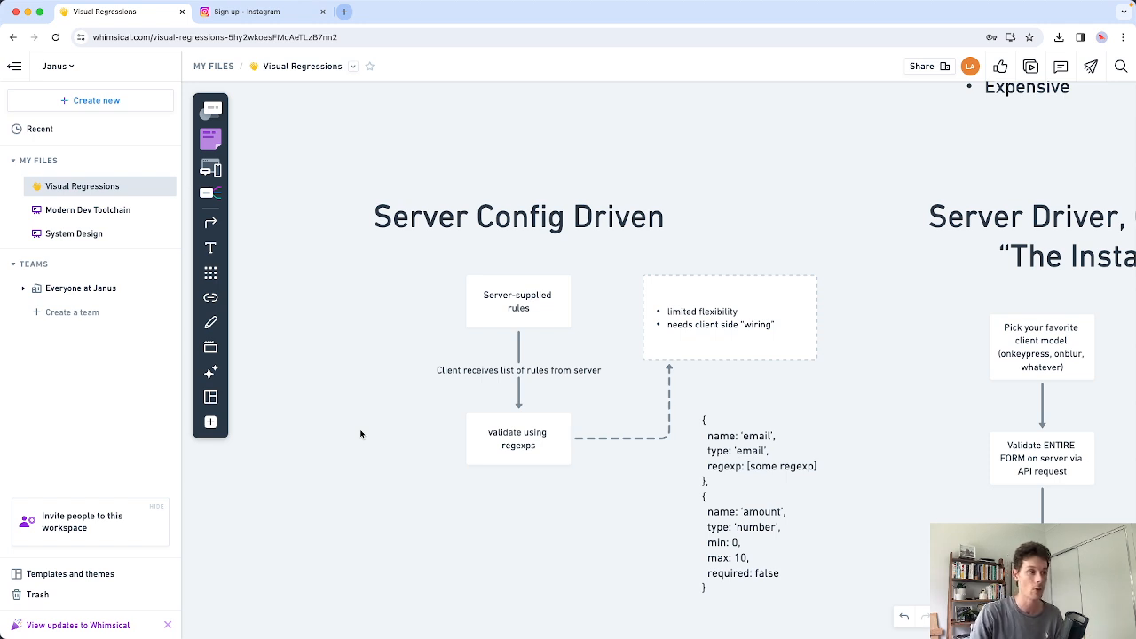
{"action": "mouse_move", "coordinate": [469, 302]}
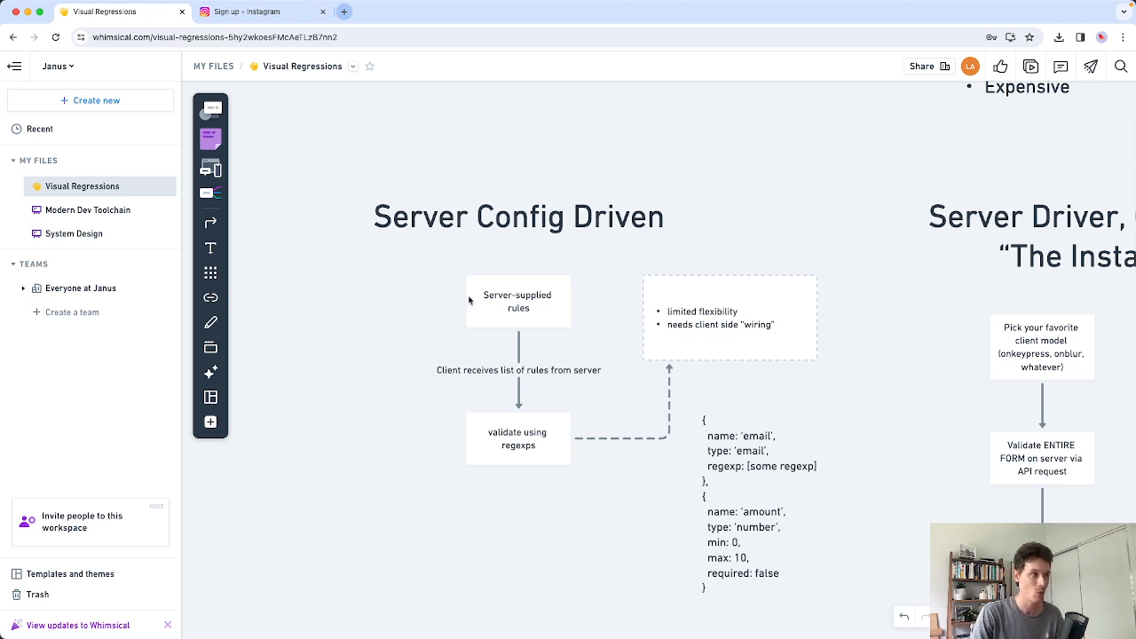
{"action": "left_click", "coordinate": [519, 302]}
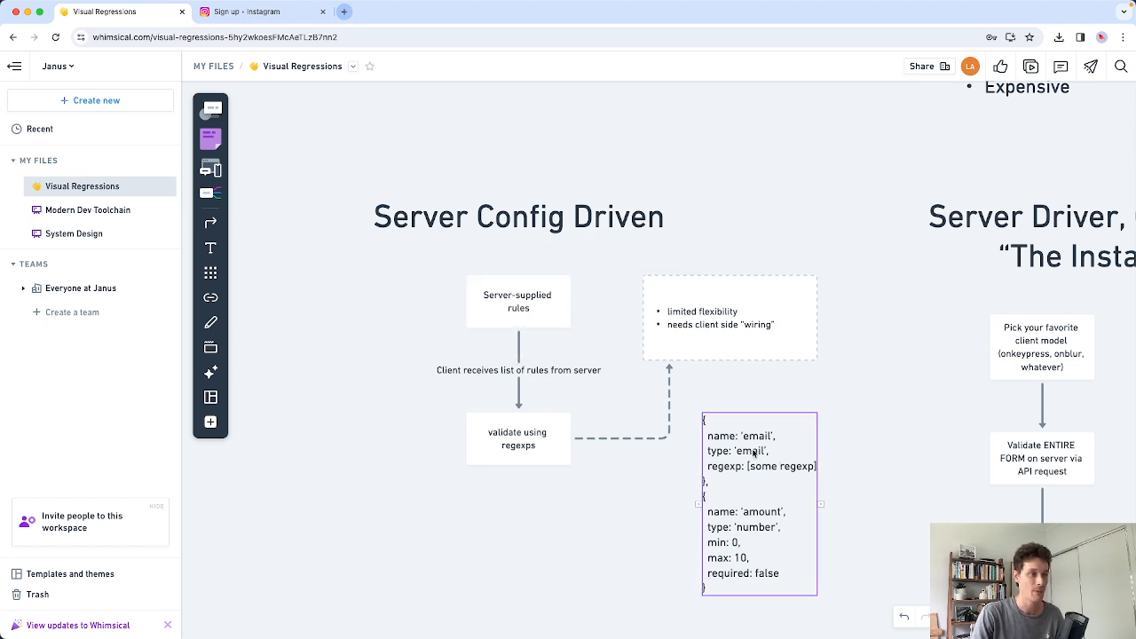
{"action": "double_click", "coordinate": [762, 465]}
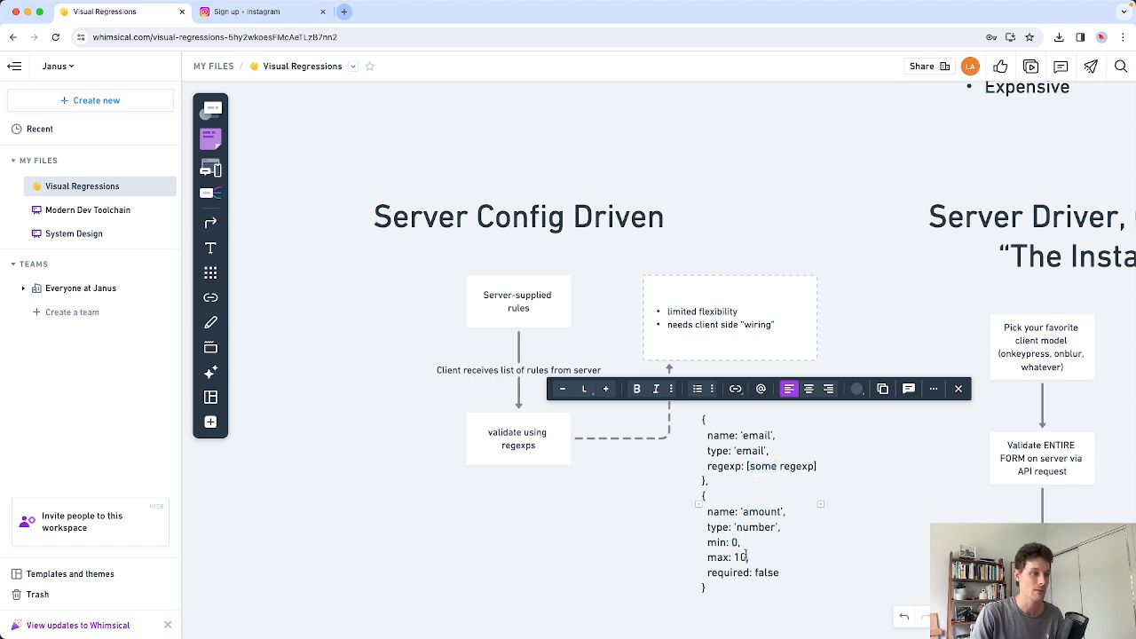
{"action": "double_click", "coordinate": [767, 572]}
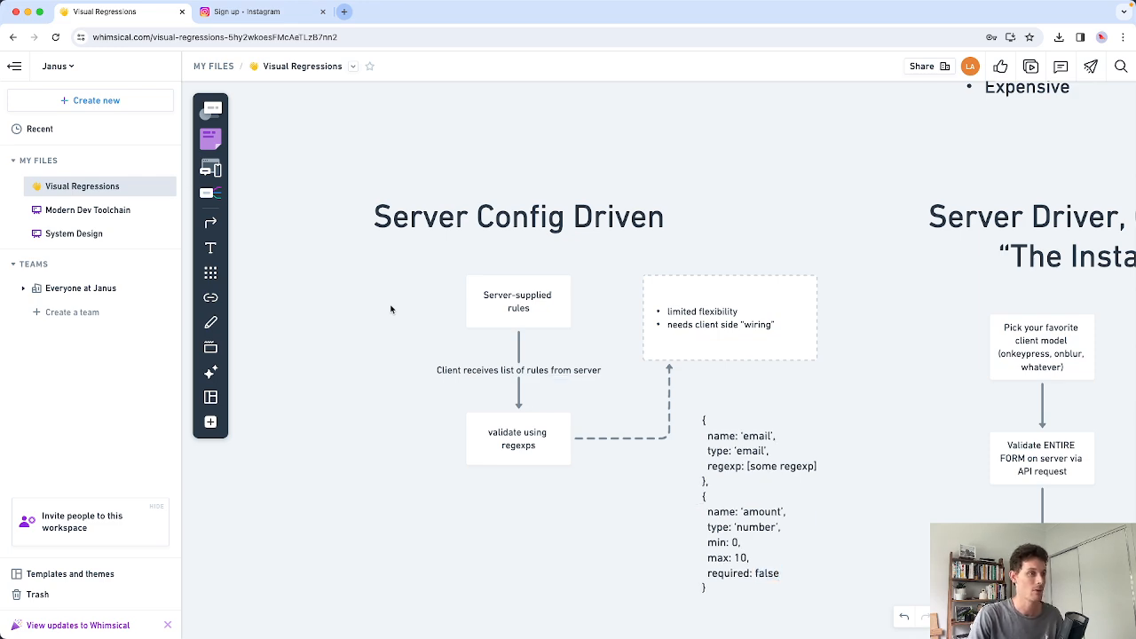
{"action": "mouse_move", "coordinate": [616, 274]}
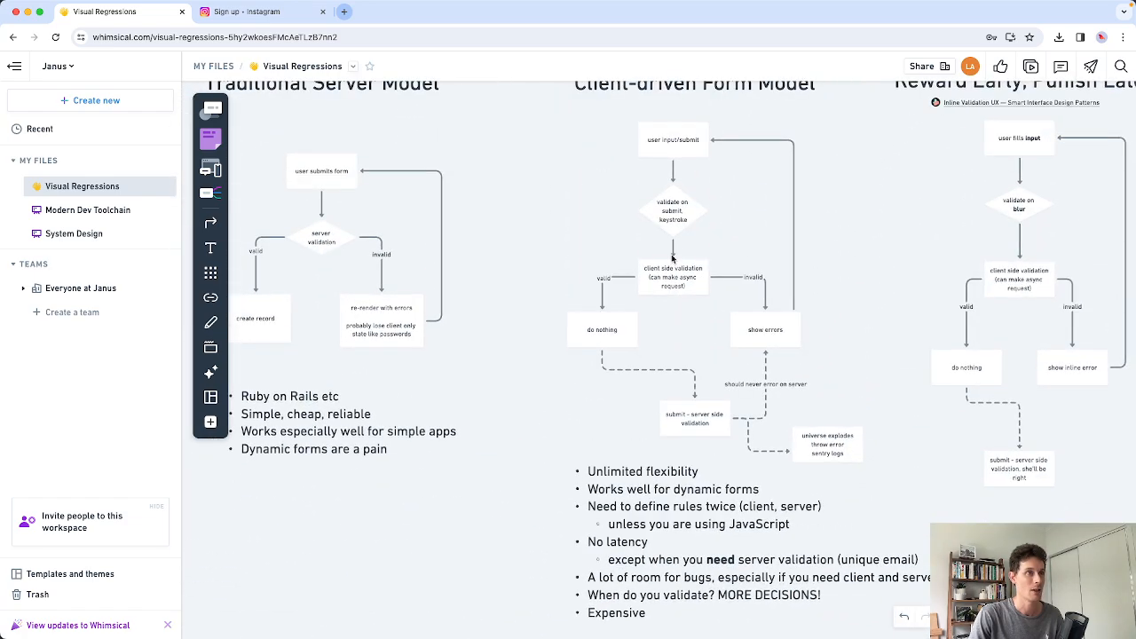
{"action": "scroll", "scroll_direction": "down", "scroll_amount": 3}
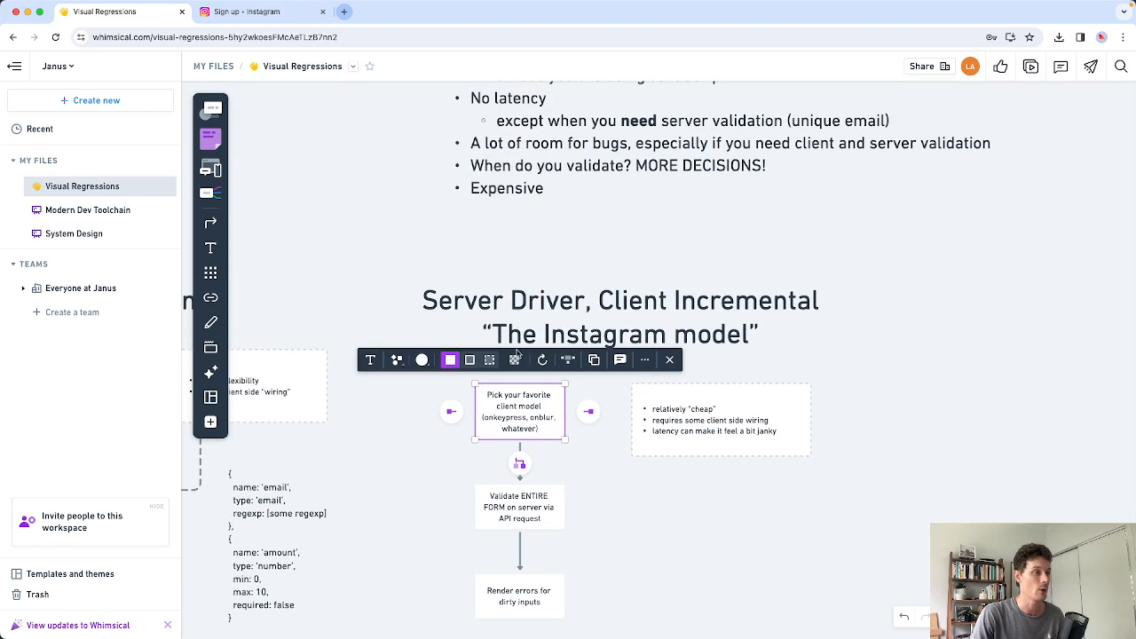
Step: Review 'Pick your favorite client model' and 'Render errors for dirty inputs', then switch to the Instagram signup tab
{"action": "double_click", "coordinate": [519, 411]}
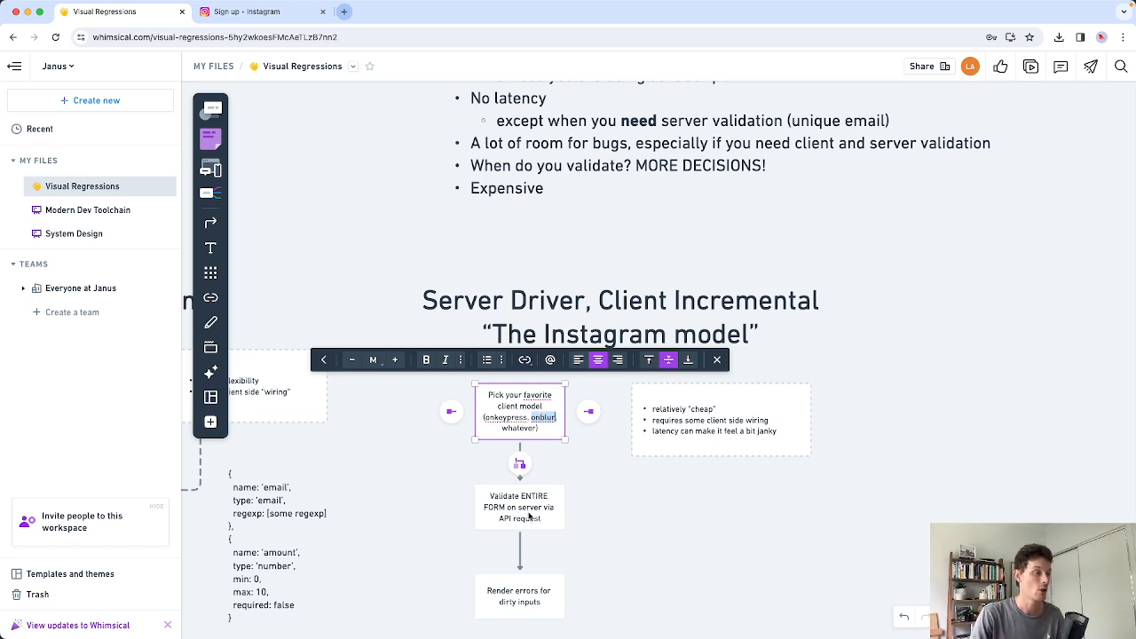
{"action": "left_click", "coordinate": [519, 506]}
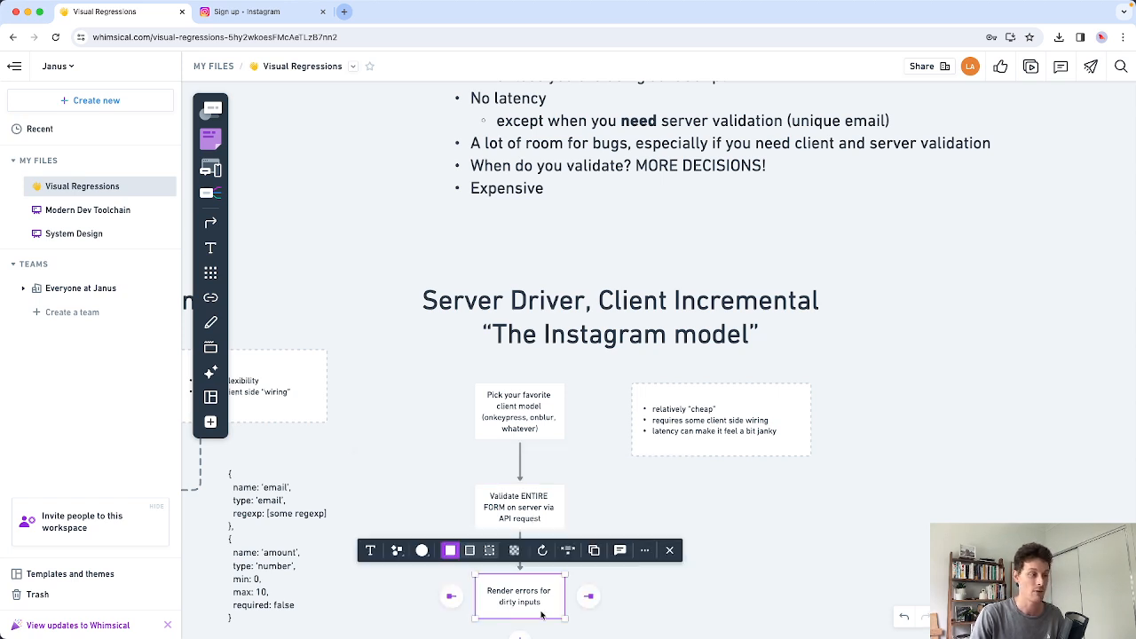
{"action": "left_click", "coordinate": [803, 515]}
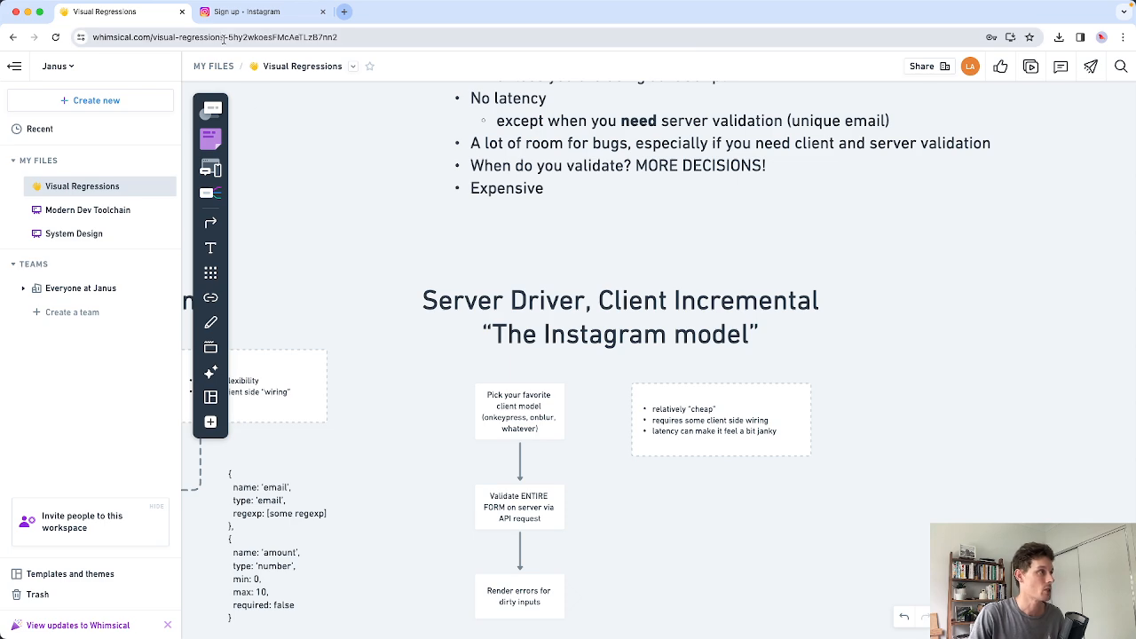
{"action": "left_click", "coordinate": [263, 10]}
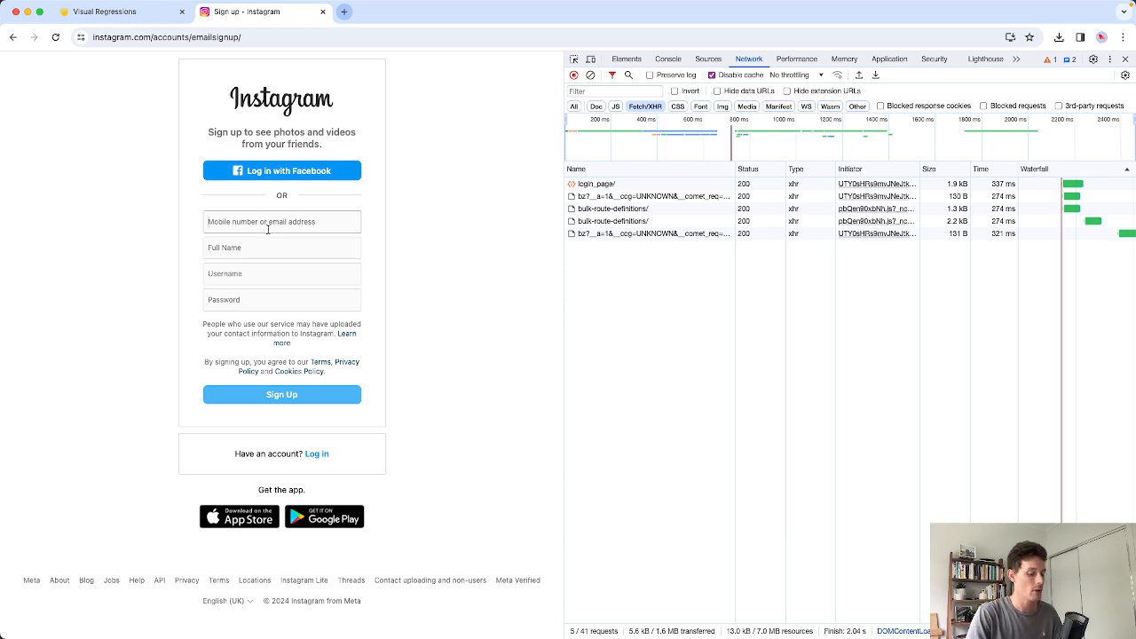
Step: Enter 'asd' in the Instagram signup email field to trigger a server validation attempt
{"action": "type", "text": "asdf@asdfasdfasdfsf.com"}
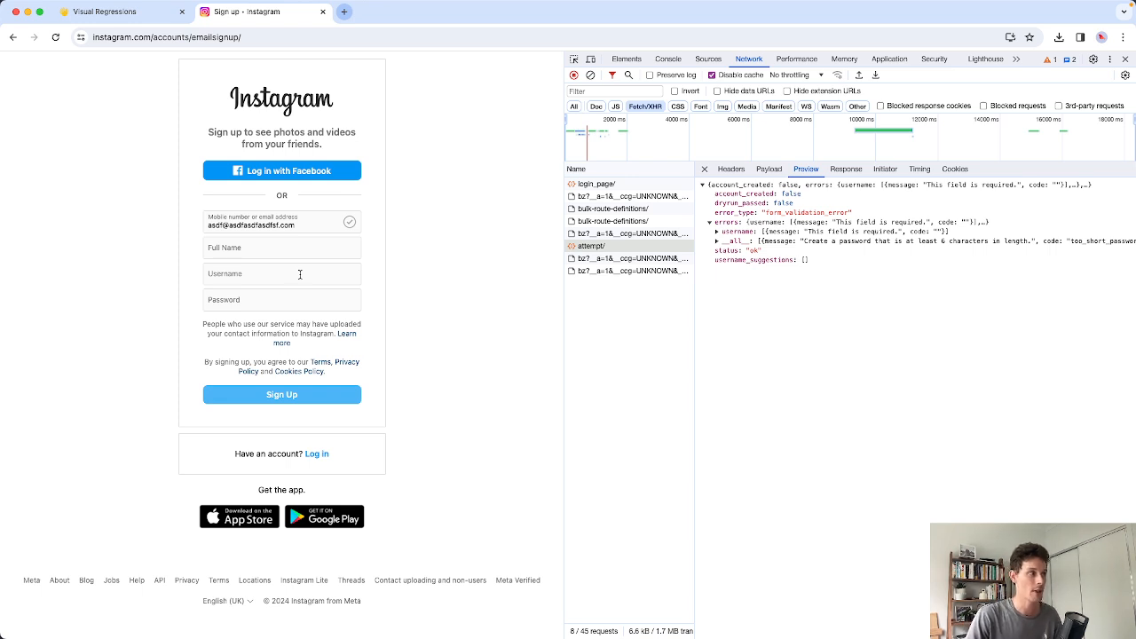
{"action": "mouse_move", "coordinate": [419, 270]}
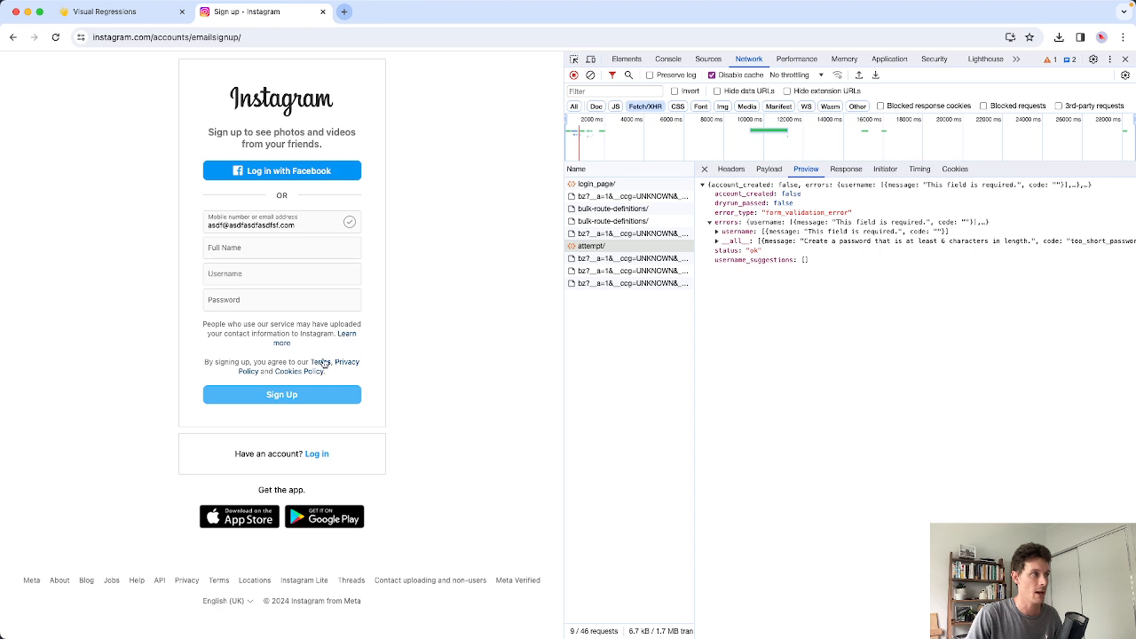
{"action": "mouse_move", "coordinate": [401, 273]}
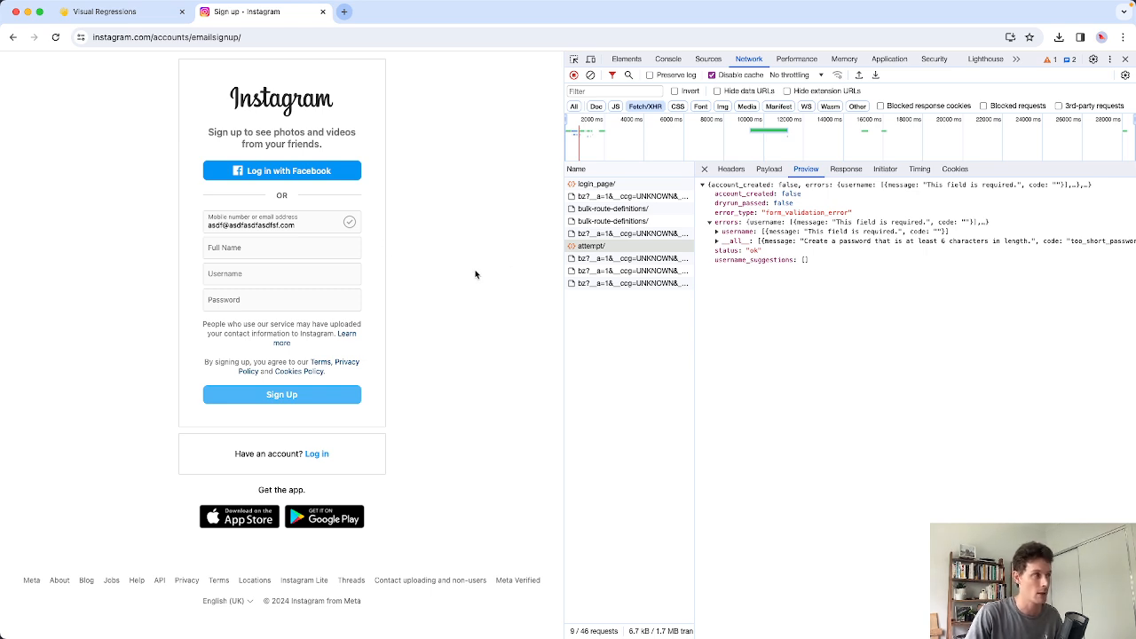
{"action": "mouse_move", "coordinate": [419, 256]}
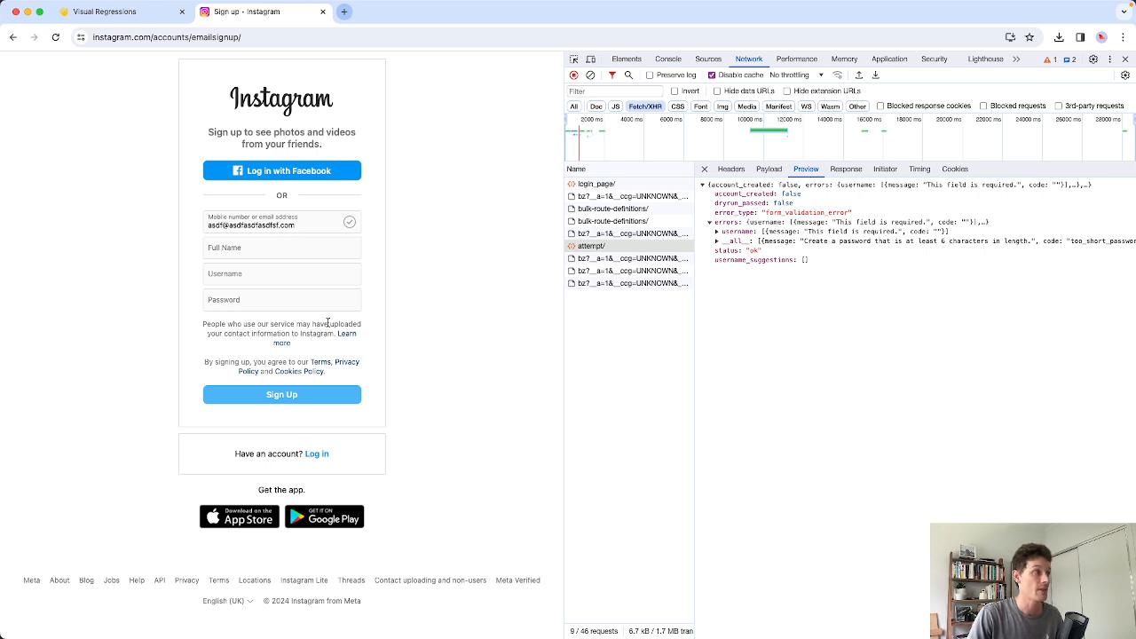
{"action": "mouse_move", "coordinate": [484, 265]}
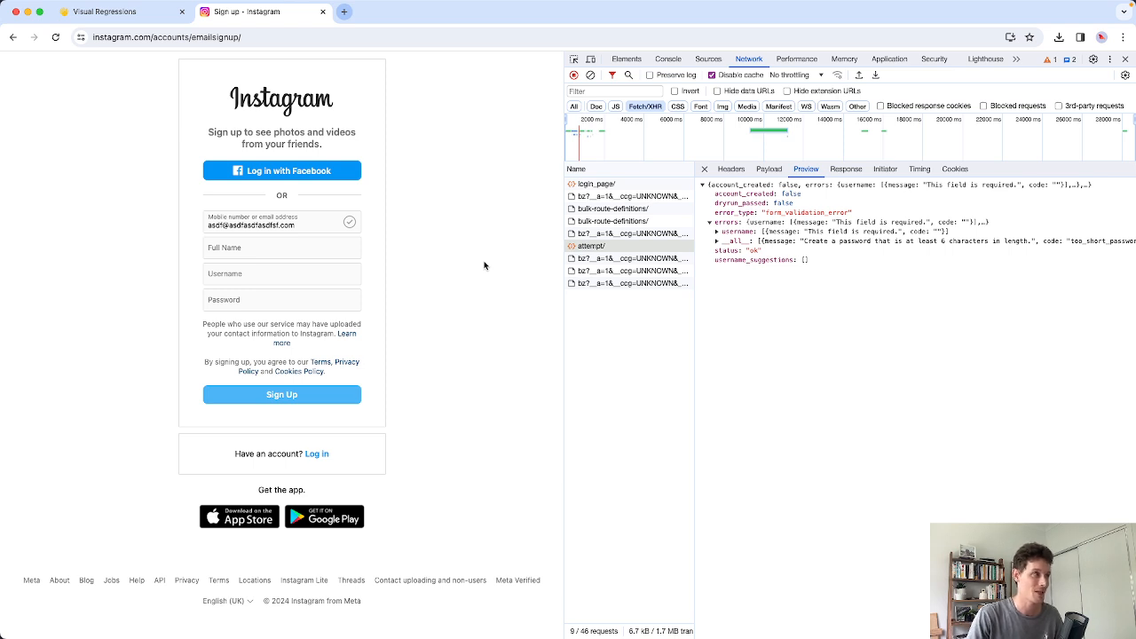
{"action": "mouse_move", "coordinate": [472, 266]}
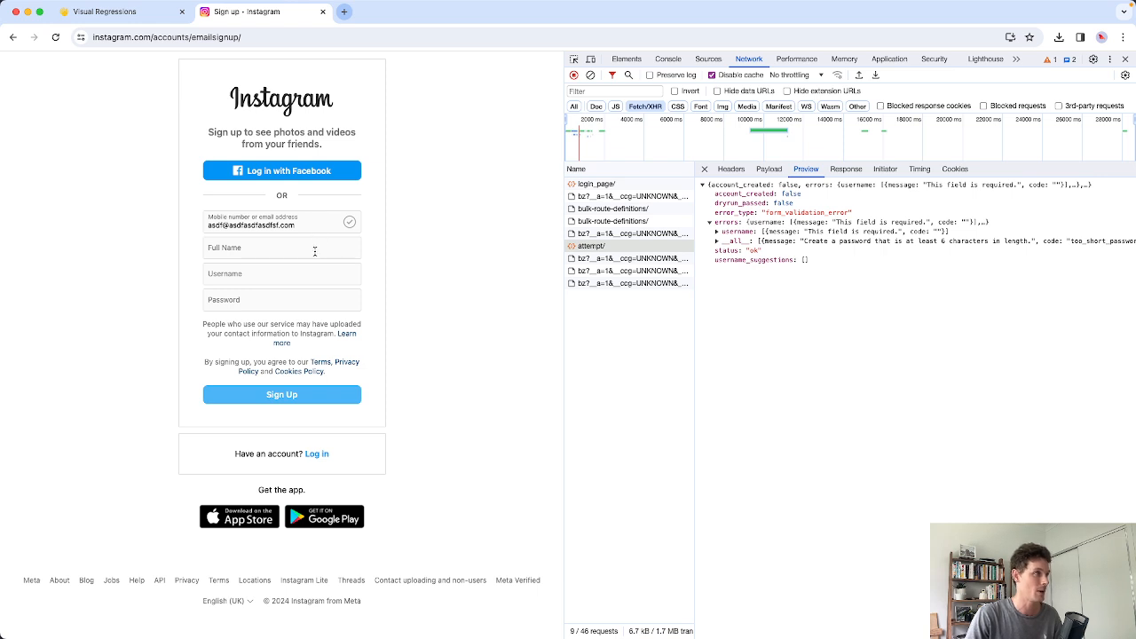
{"action": "mouse_move", "coordinate": [309, 459]}
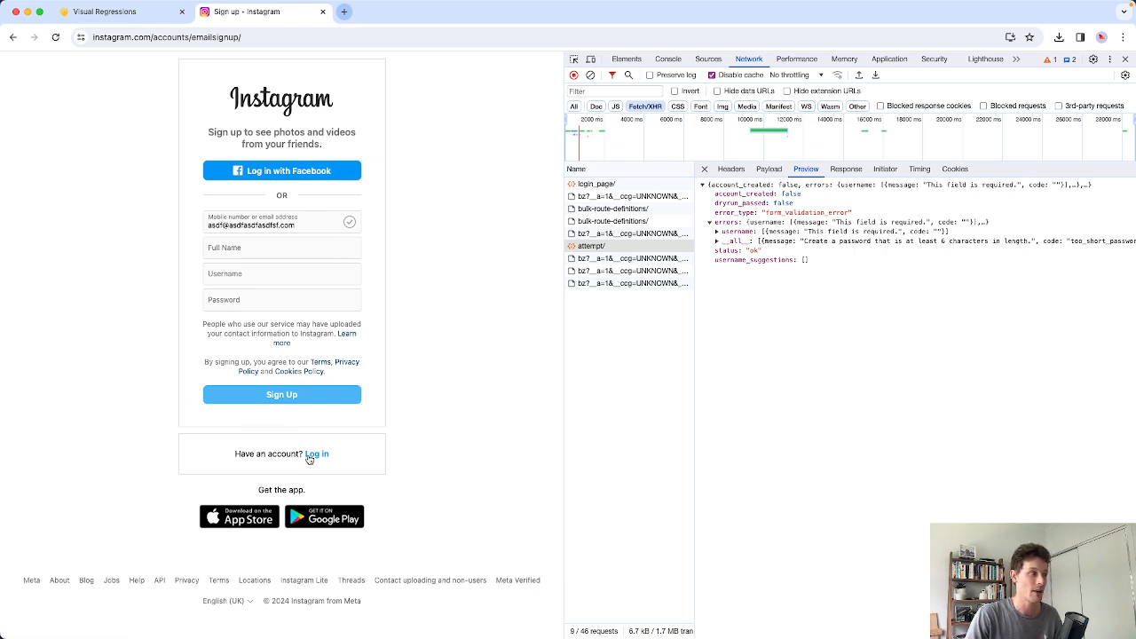
{"action": "mouse_move", "coordinate": [483, 191]}
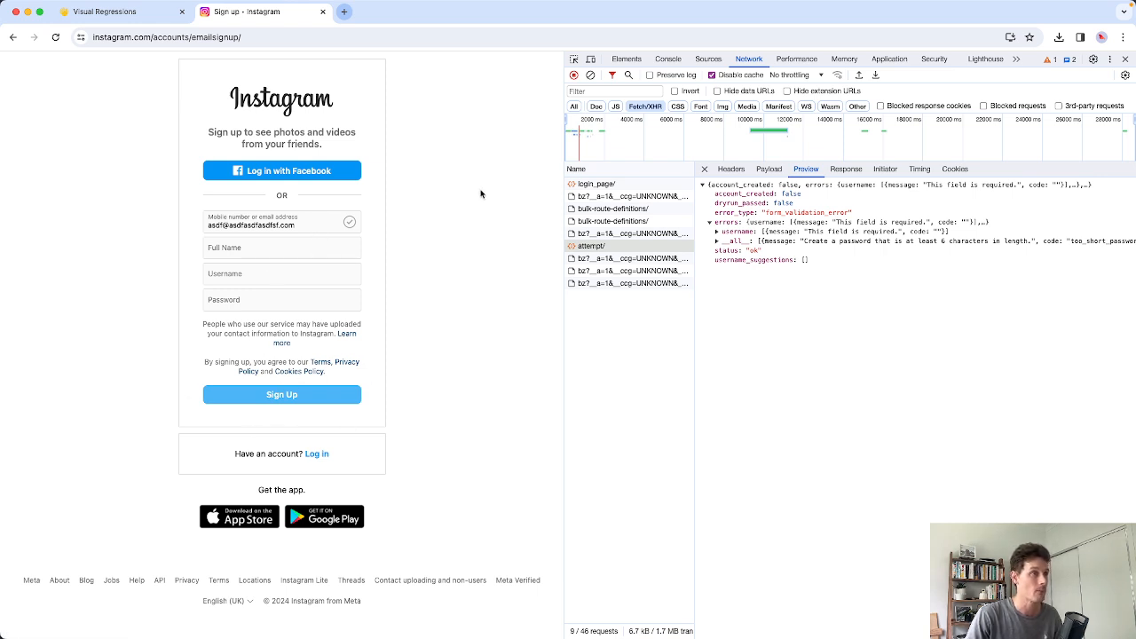
Step: Replace the email with 'asdfsdaf' then 'asdf' to fire new attempt requests, then return to Whimsical
{"action": "left_click", "coordinate": [283, 224]}
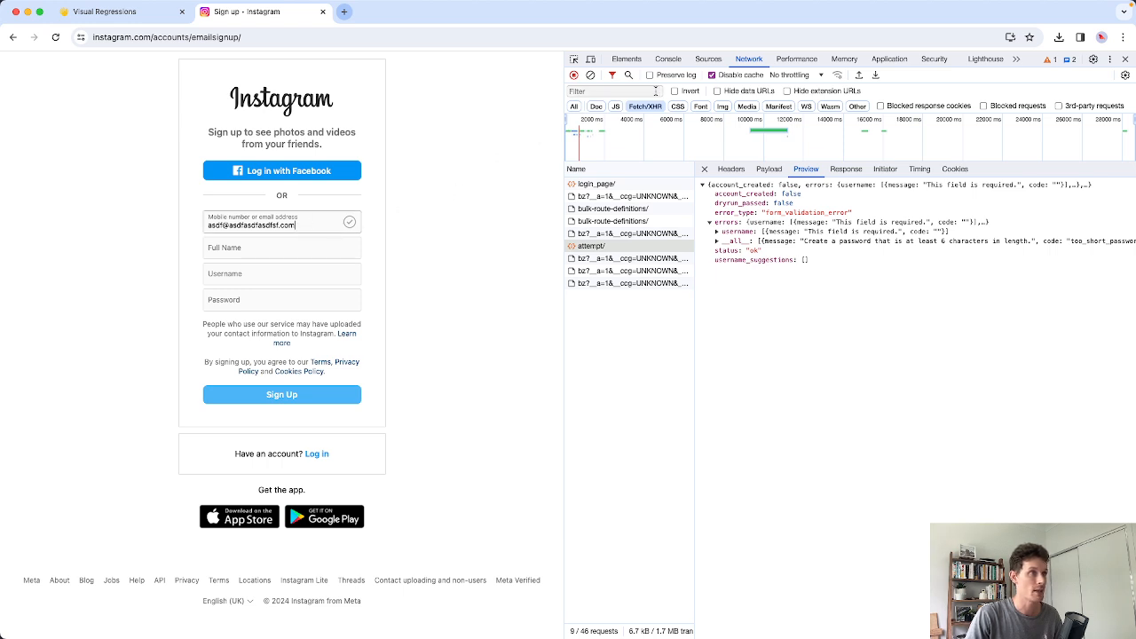
{"action": "left_click", "coordinate": [799, 90]}
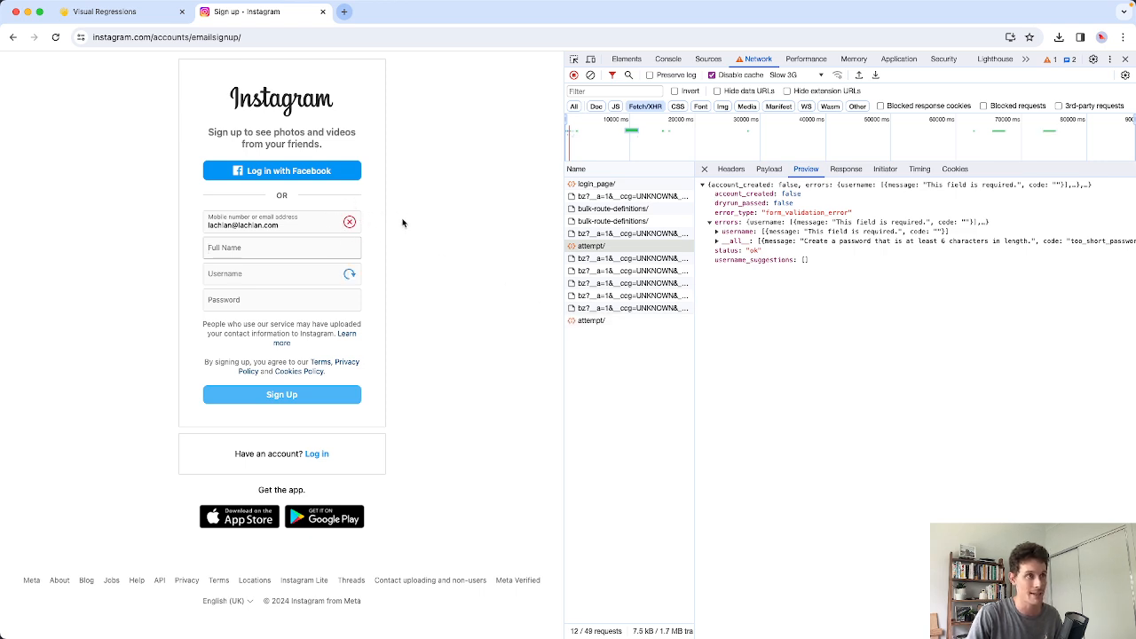
{"action": "mouse_move", "coordinate": [808, 75]}
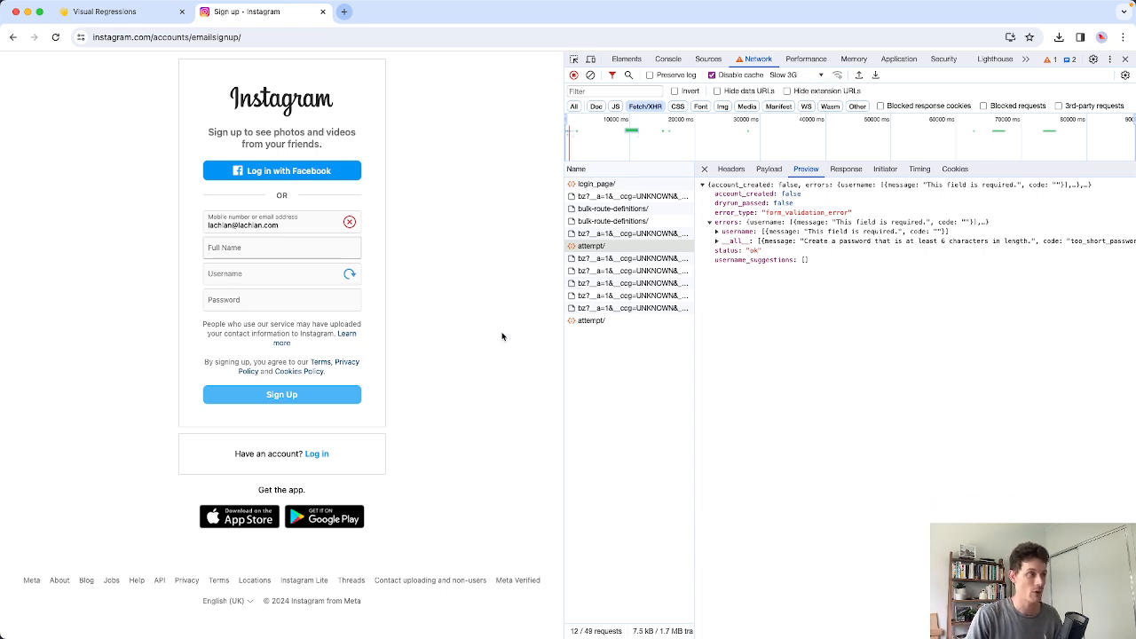
{"action": "left_click", "coordinate": [798, 75]}
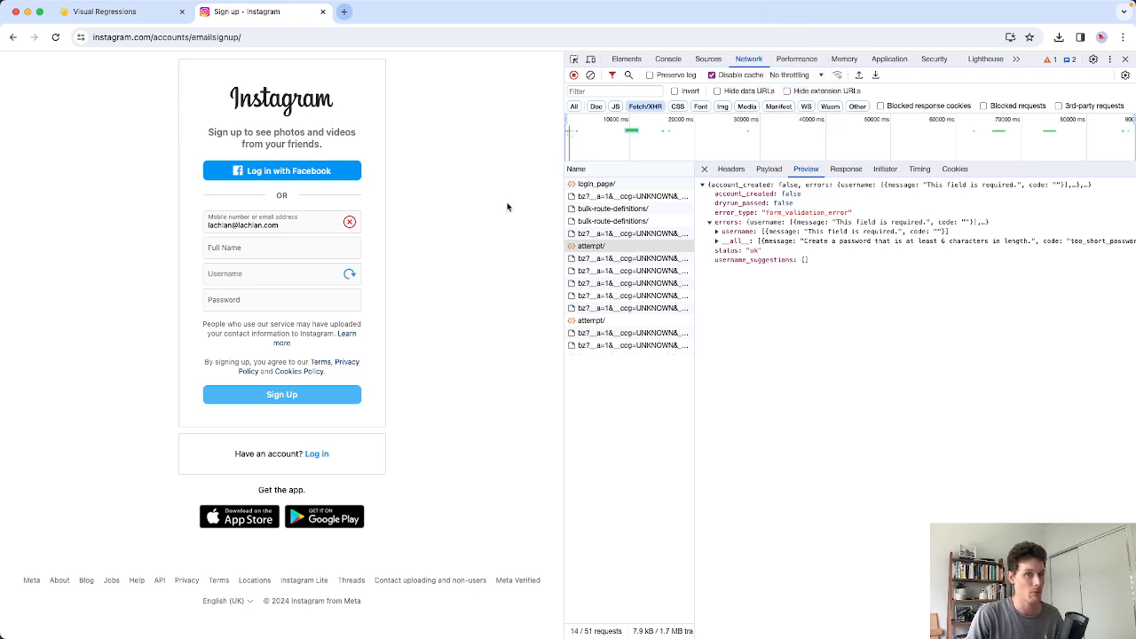
{"action": "mouse_move", "coordinate": [454, 271]}
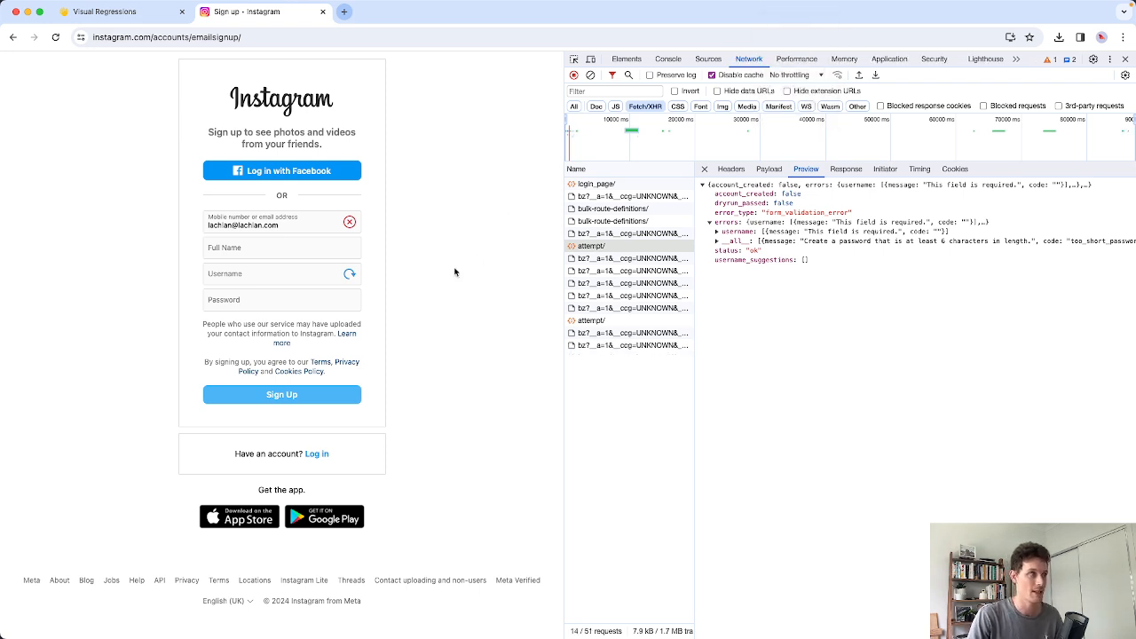
{"action": "type", "text": "asdfsdaf"}
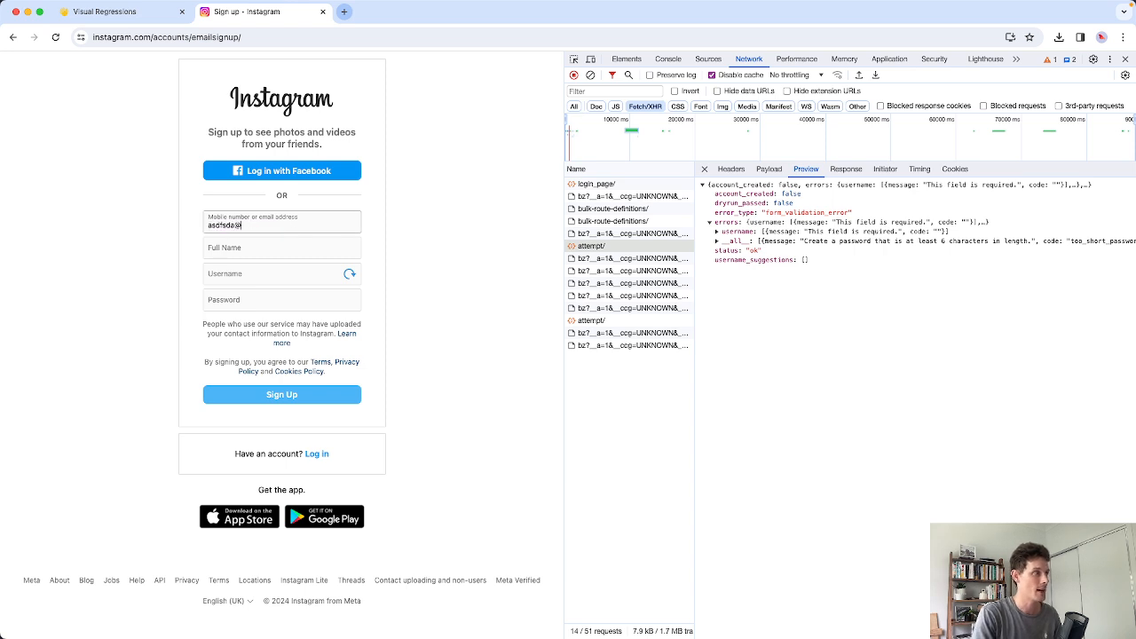
{"action": "type", "text": "asdfsda.com"}
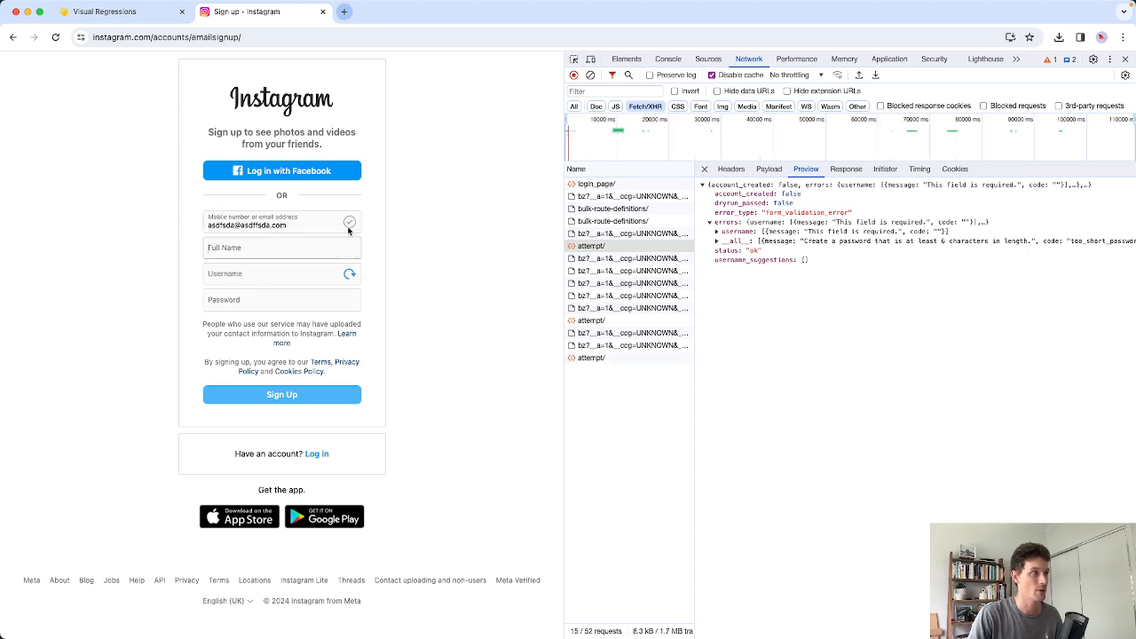
{"action": "mouse_move", "coordinate": [394, 231]}
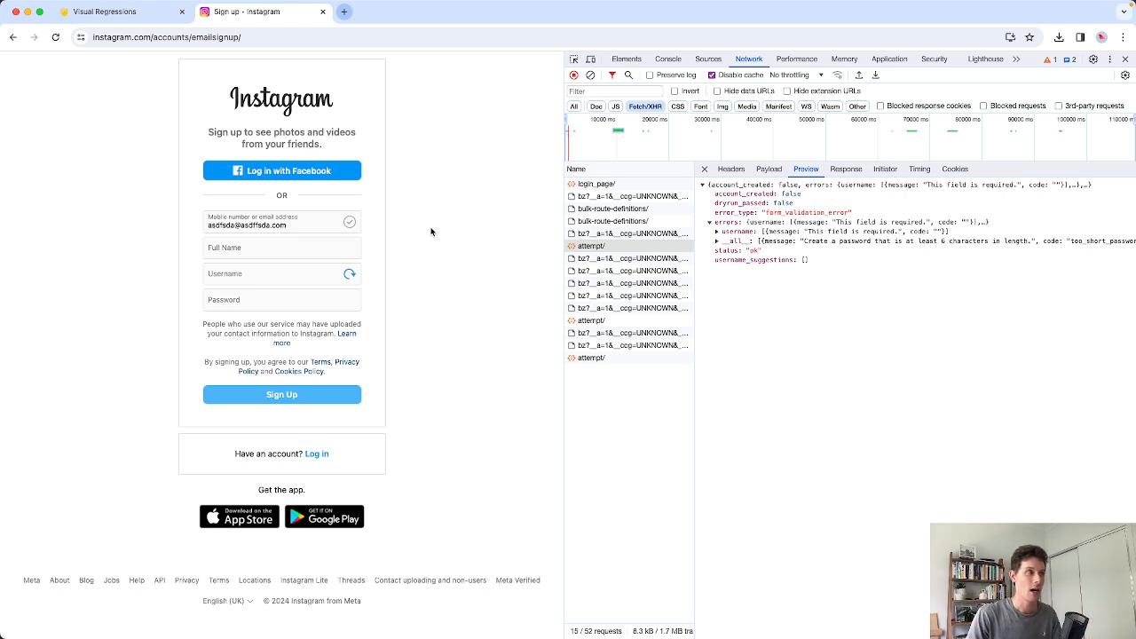
{"action": "mouse_move", "coordinate": [153, 227]}
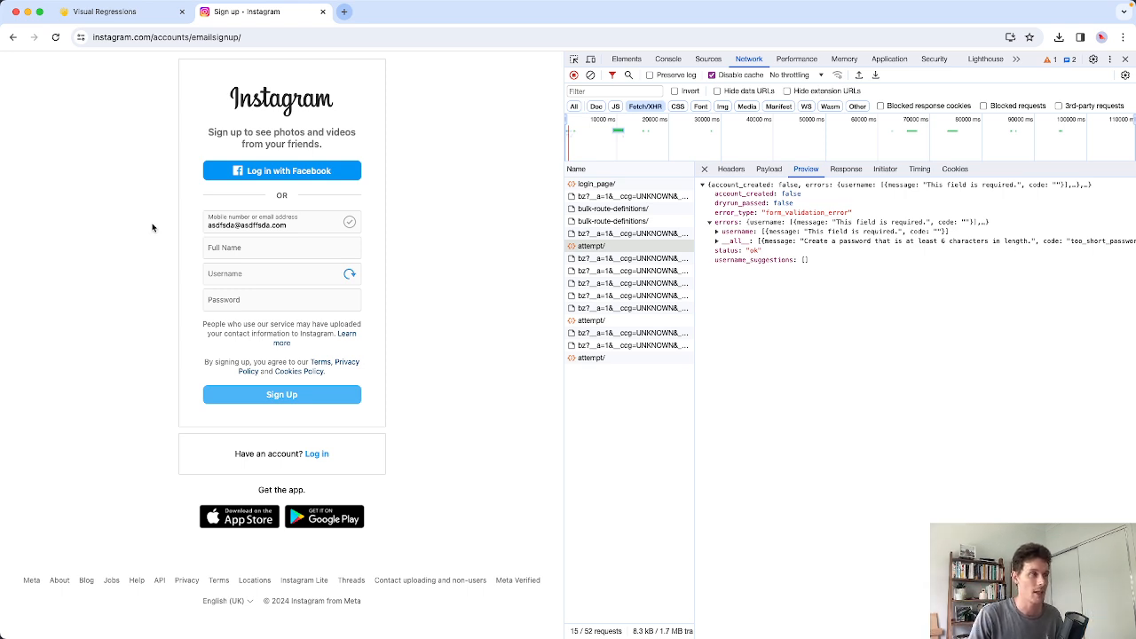
{"action": "mouse_move", "coordinate": [437, 238]}
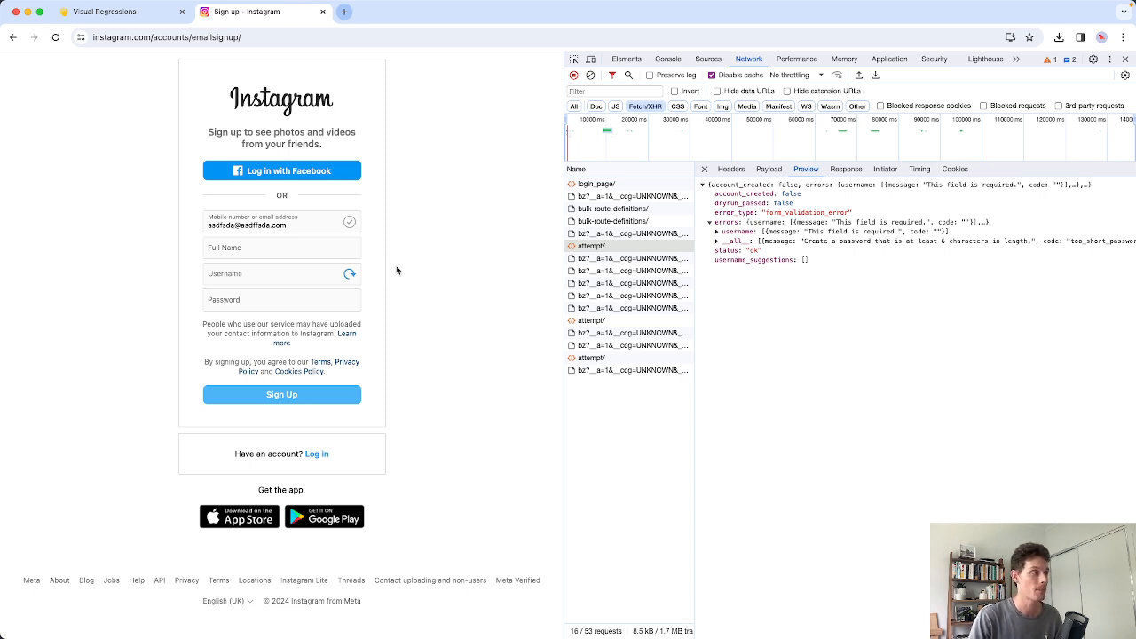
{"action": "key", "text": "cmd+tab"}
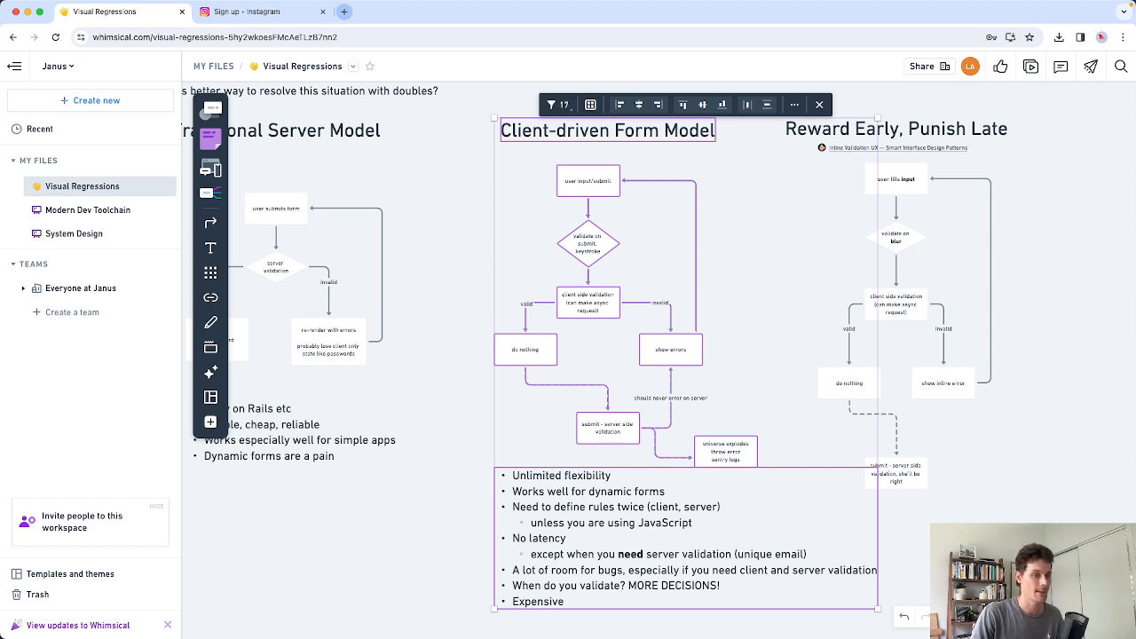
Step: Deselect and scroll the board to show all five validation-model diagrams in overview
{"action": "left_click", "coordinate": [512, 411]}
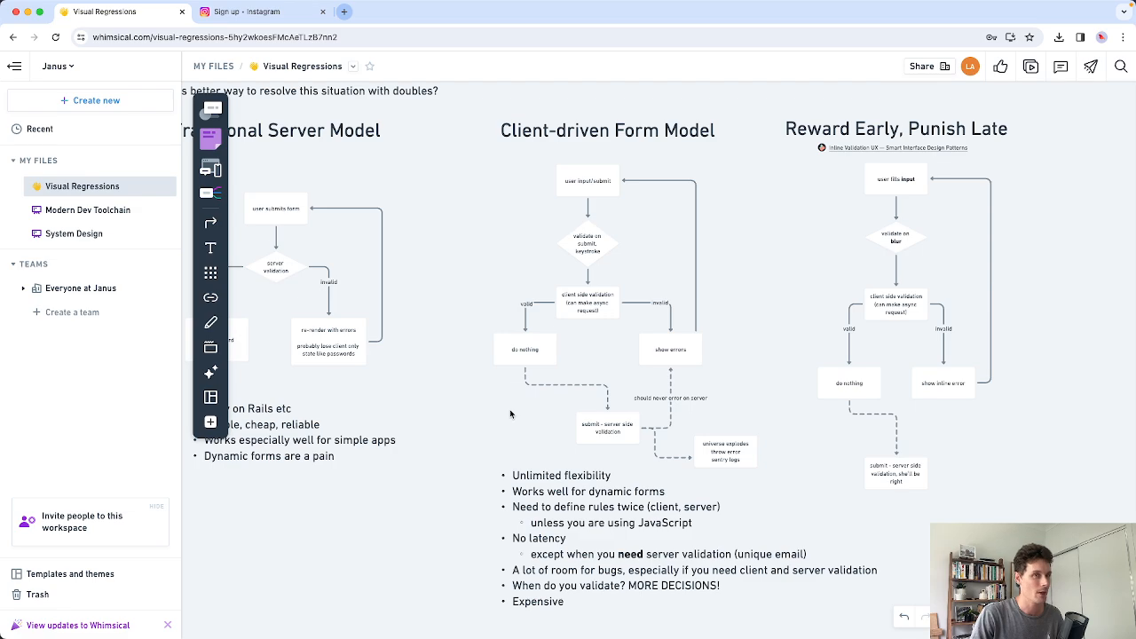
{"action": "scroll", "scroll_direction": "down", "scroll_amount": 3}
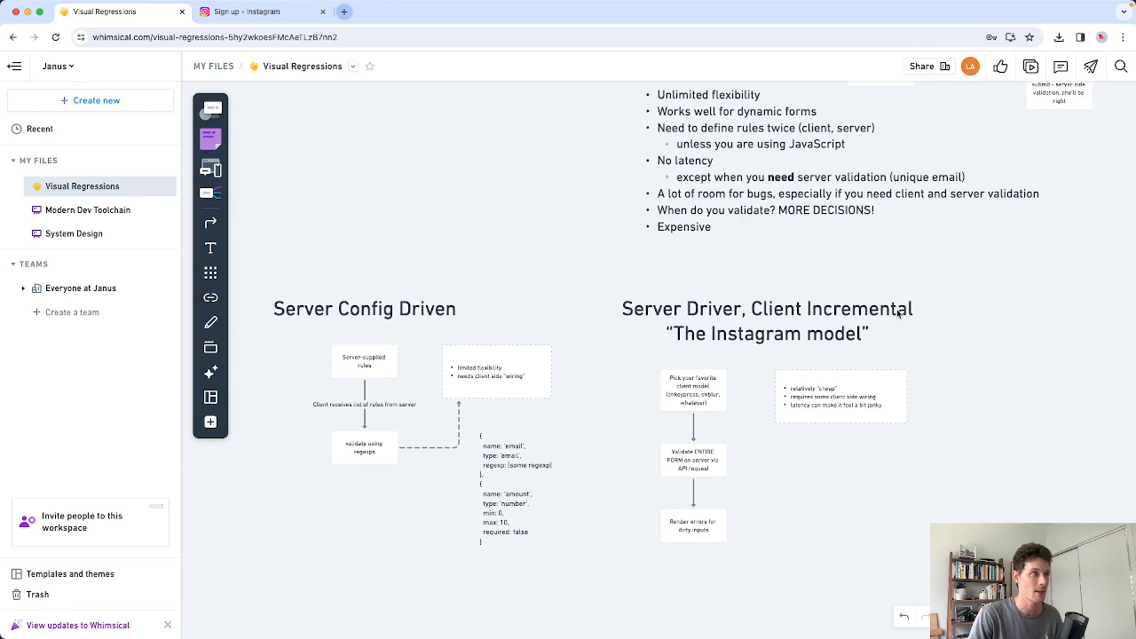
{"action": "scroll", "scroll_direction": "down", "scroll_amount": 3}
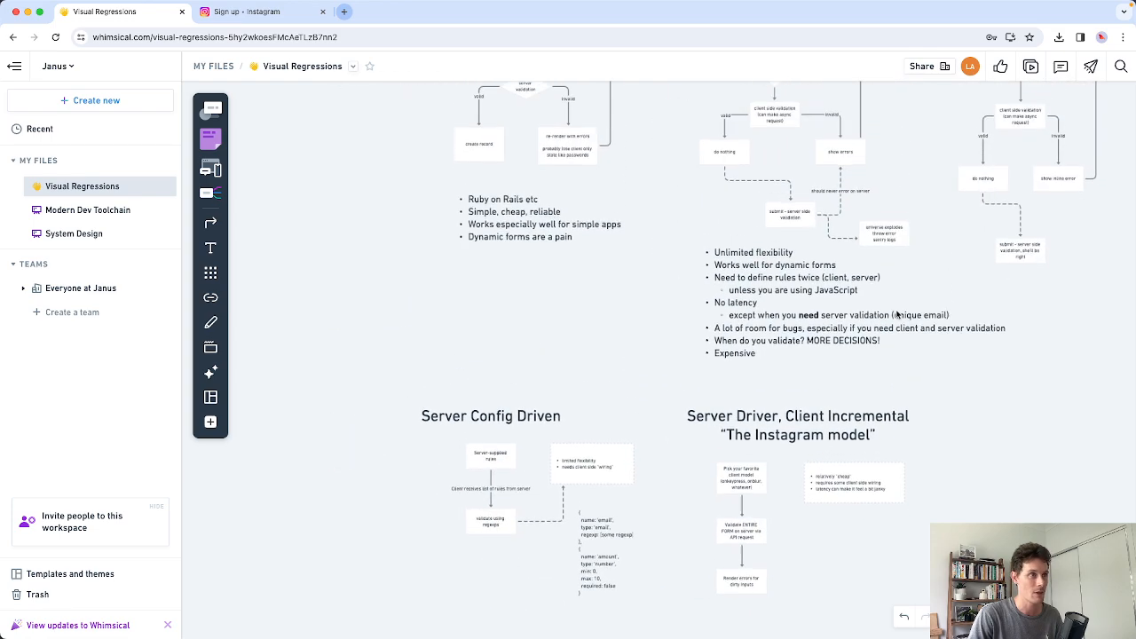
{"action": "scroll", "scroll_direction": "down", "scroll_amount": 3}
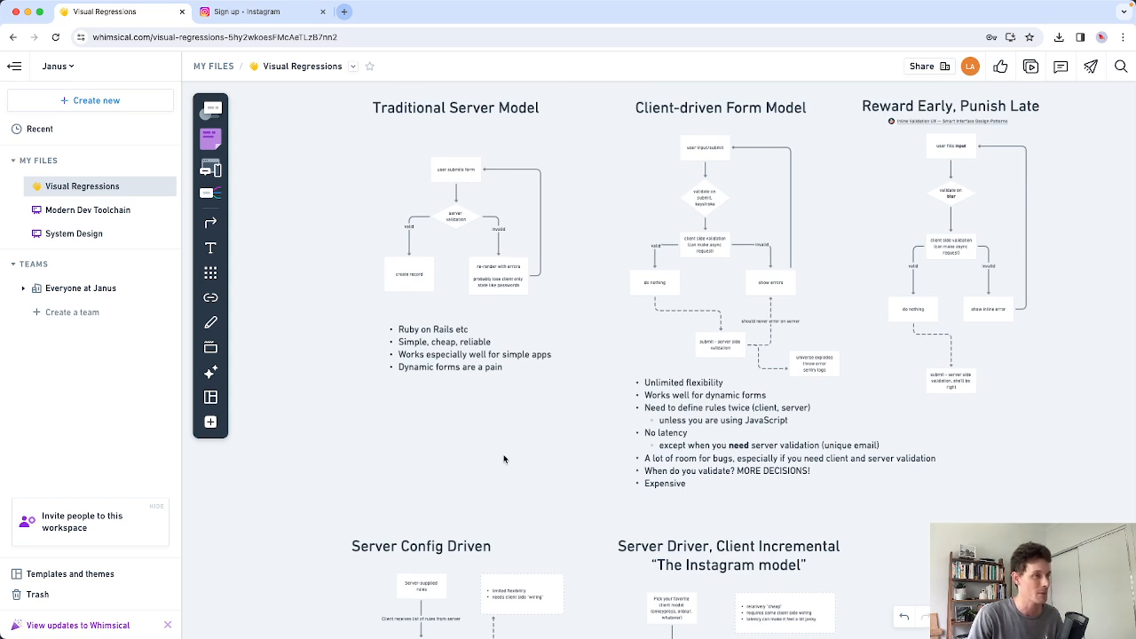
{"action": "mouse_move", "coordinate": [756, 167]}
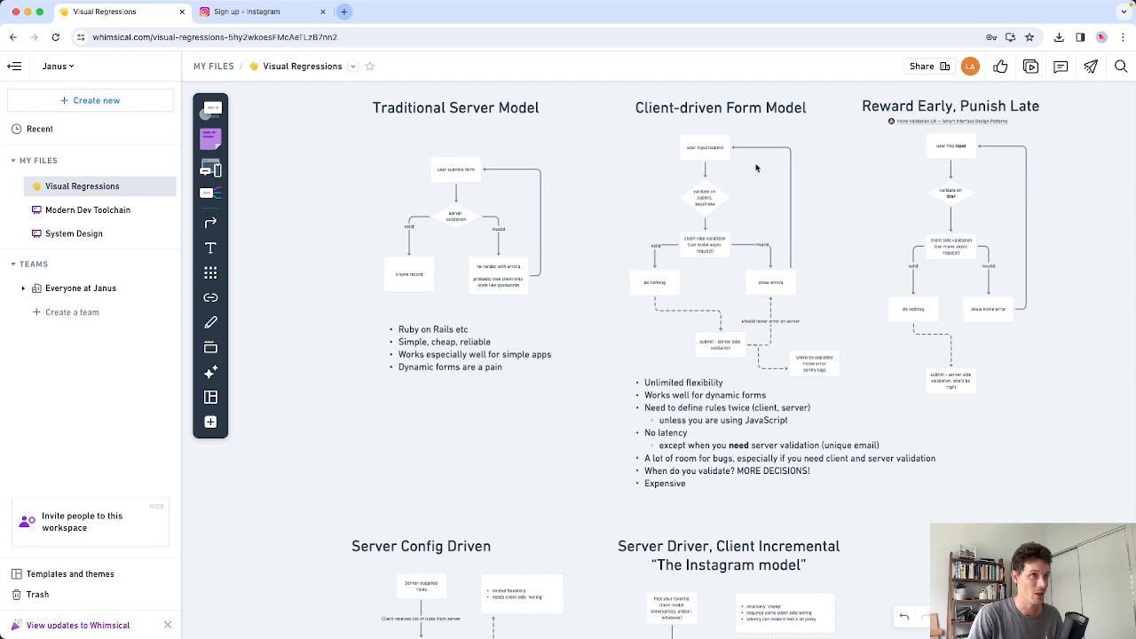
{"action": "mouse_move", "coordinate": [564, 458]}
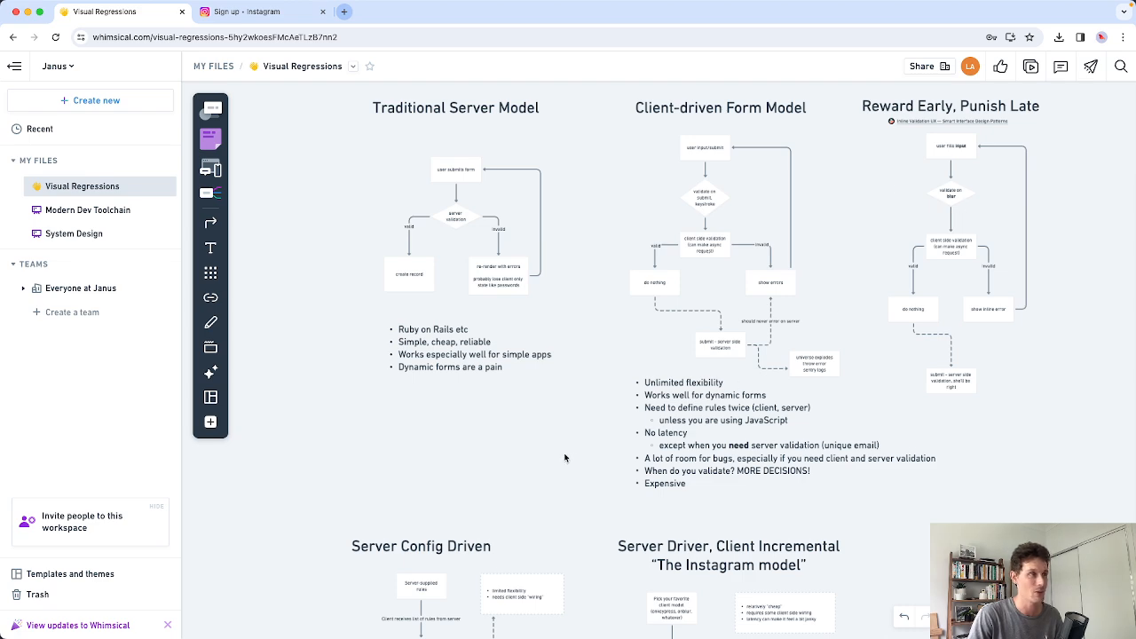